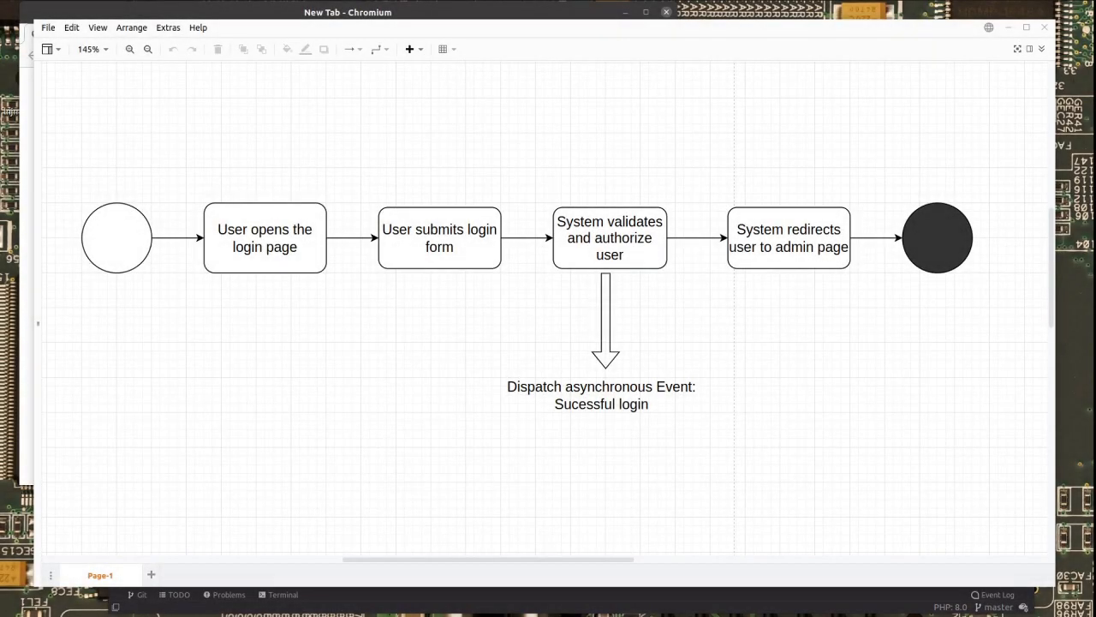
- Select the login form, validate/authorize and end nodes of the login flow diagram
left_click(788, 237)
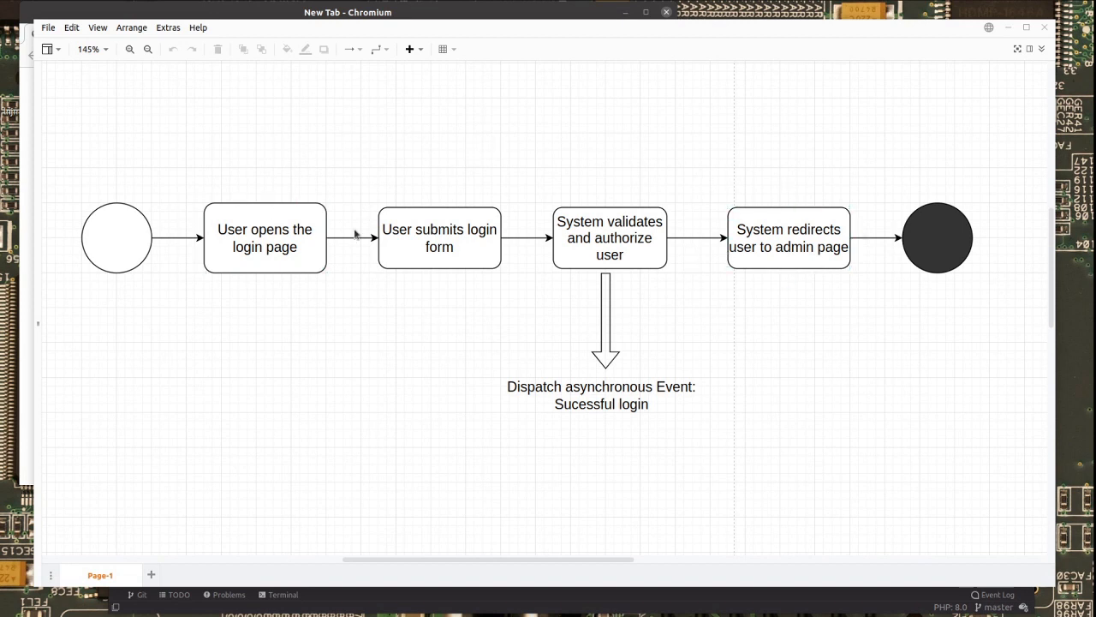
left_click(439, 237)
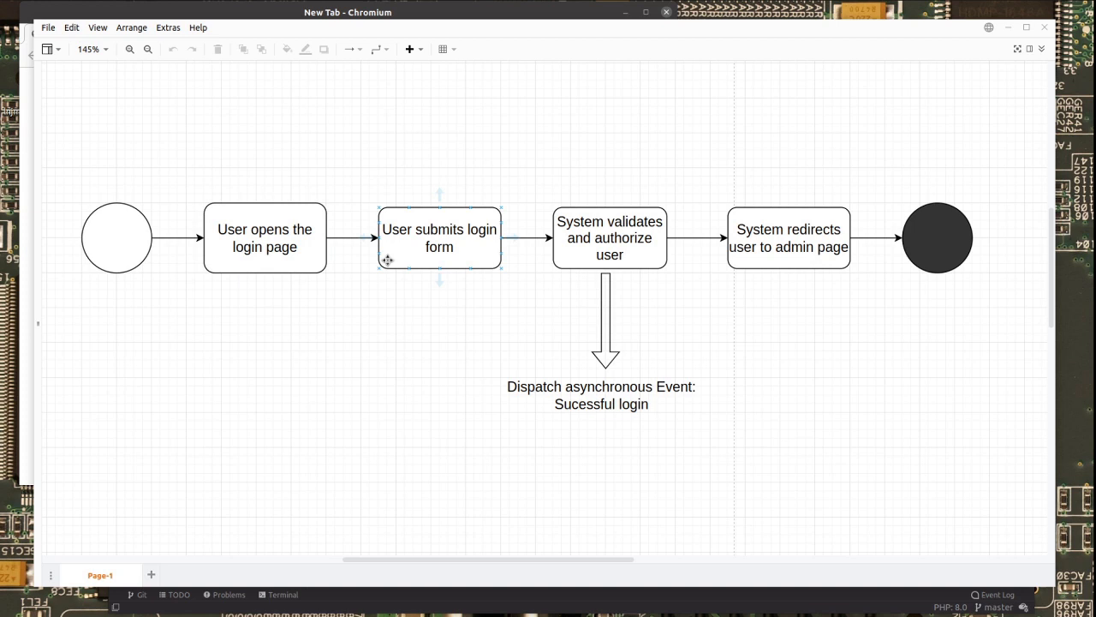
left_click(609, 238)
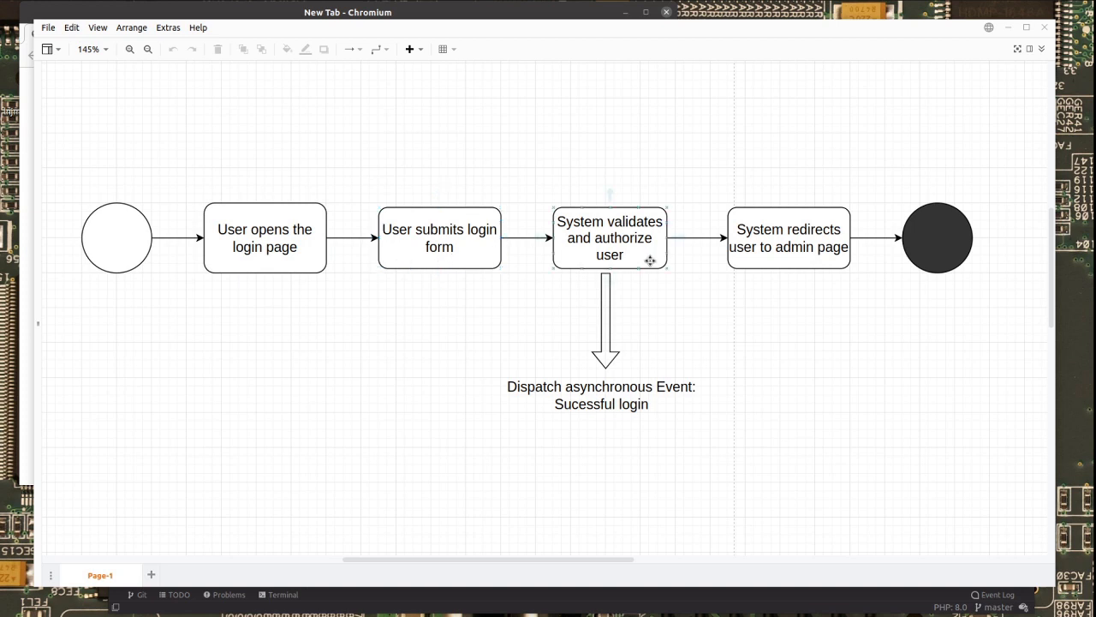
mouse_move(647, 258)
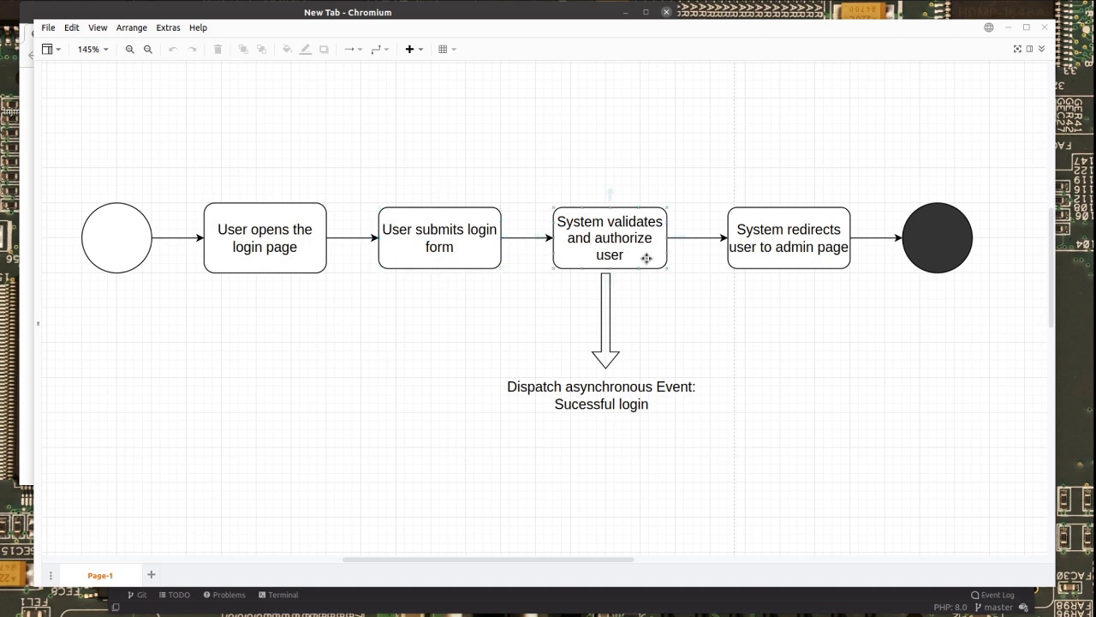
left_click(788, 238)
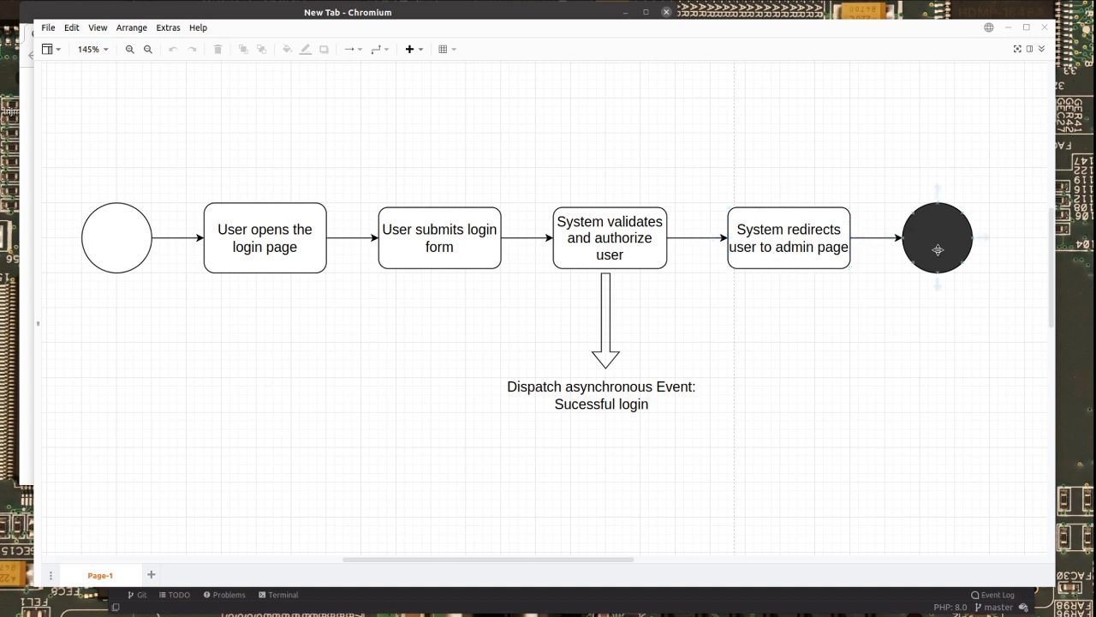
mouse_move(572, 319)
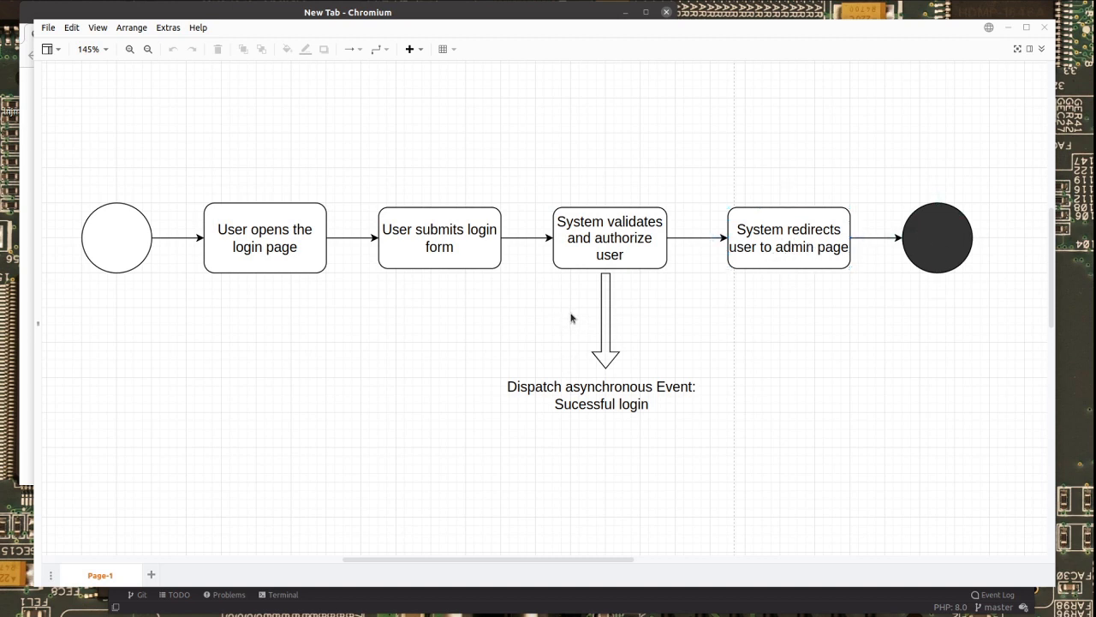
mouse_move(580, 321)
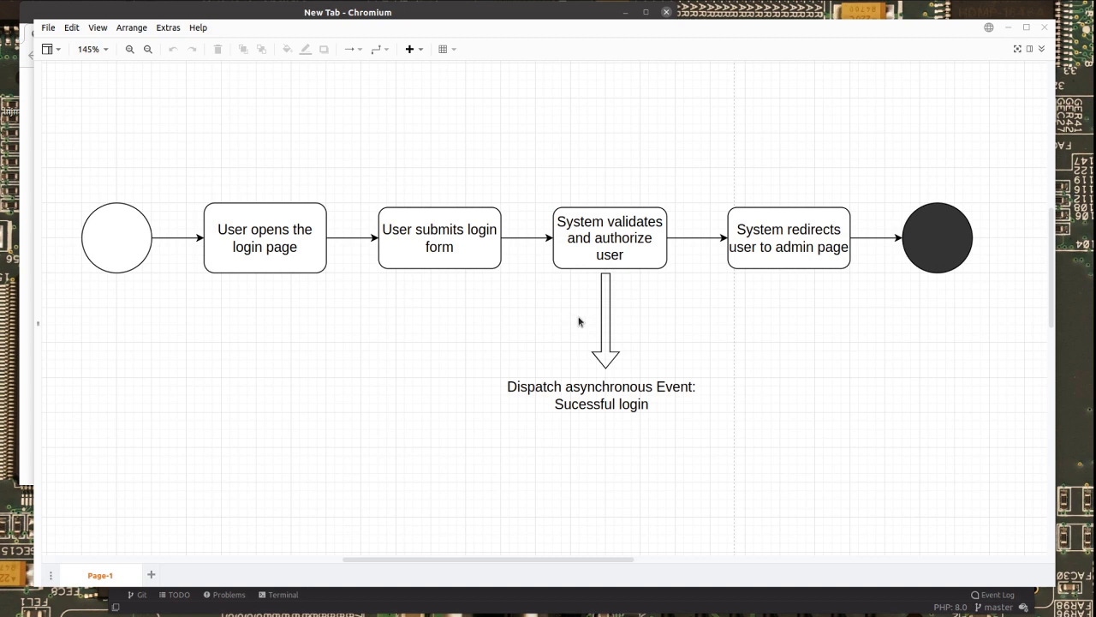
mouse_move(626, 289)
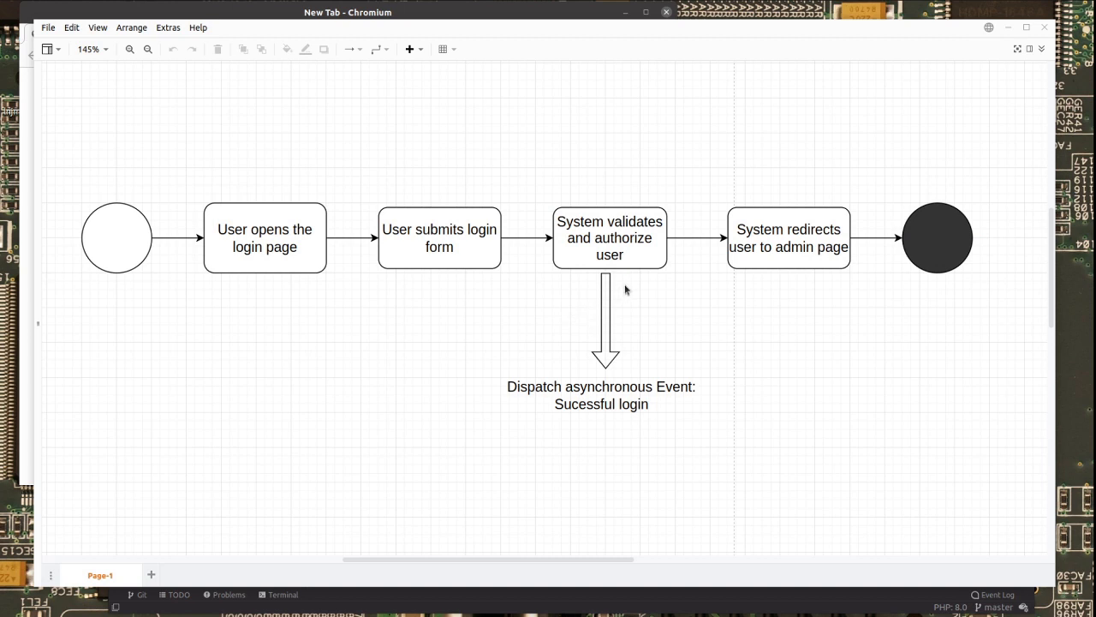
mouse_move(612, 329)
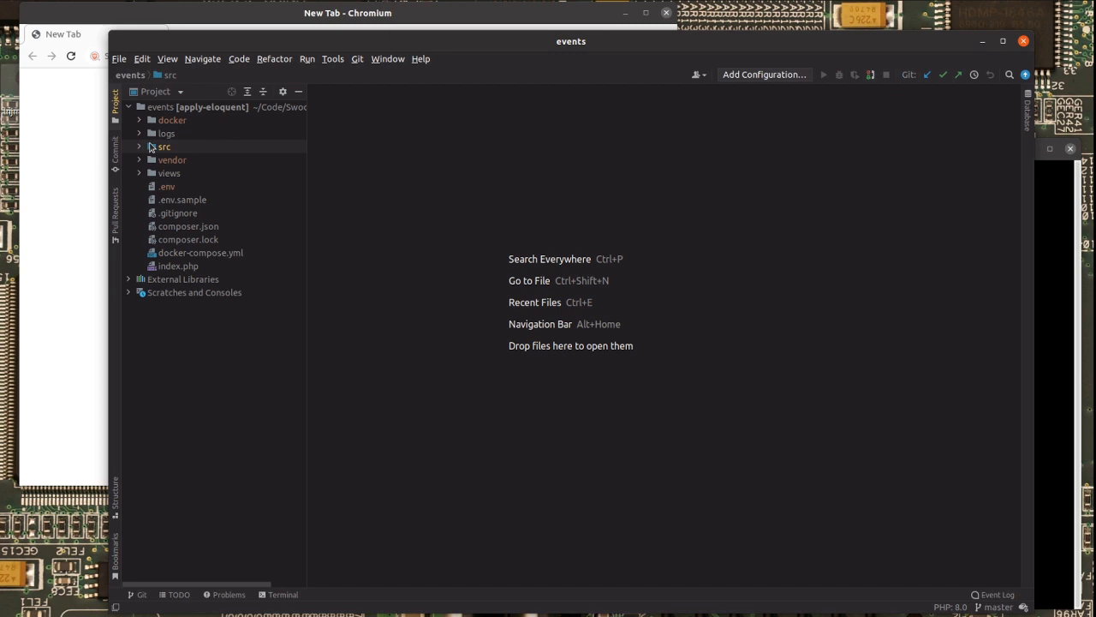
- Create a new PHP file named constants.php in the src folder
left_click(164, 147)
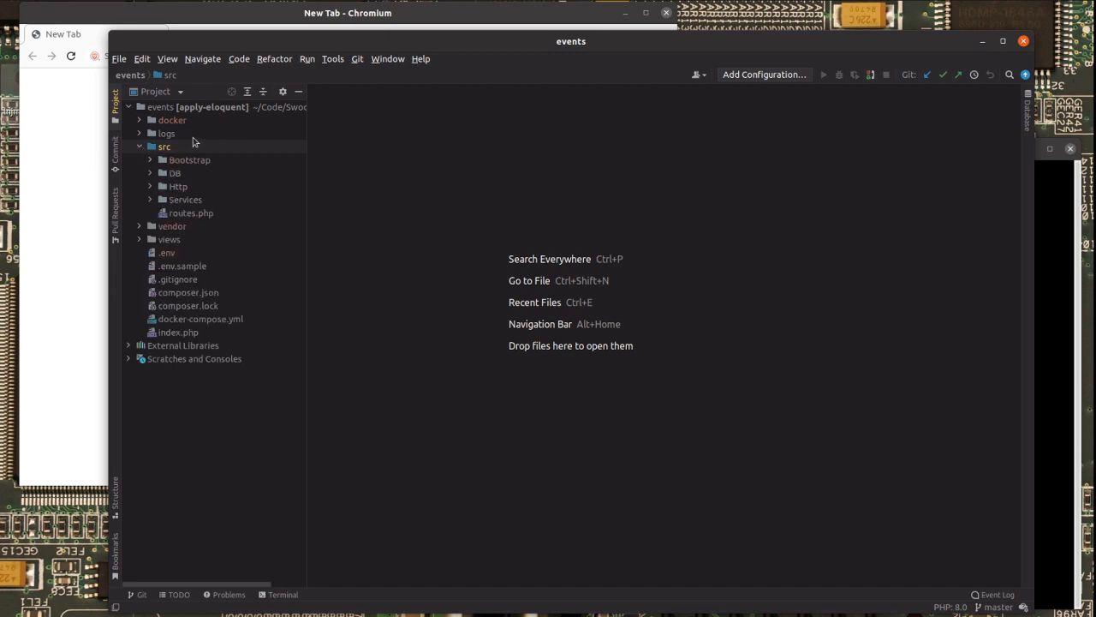
right_click(163, 146)
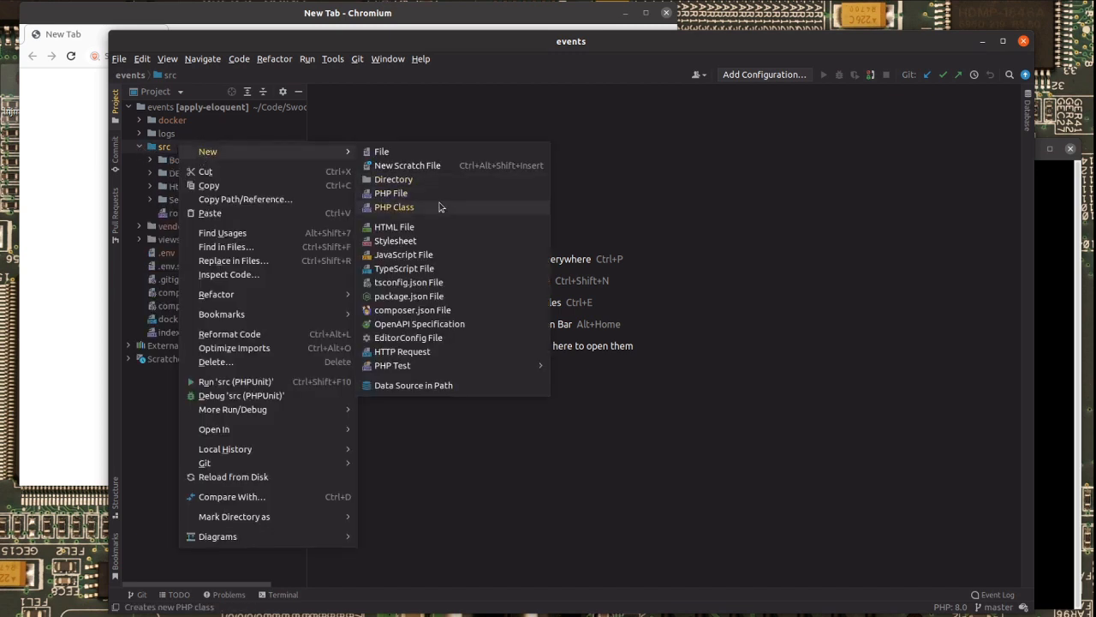
left_click(391, 193)
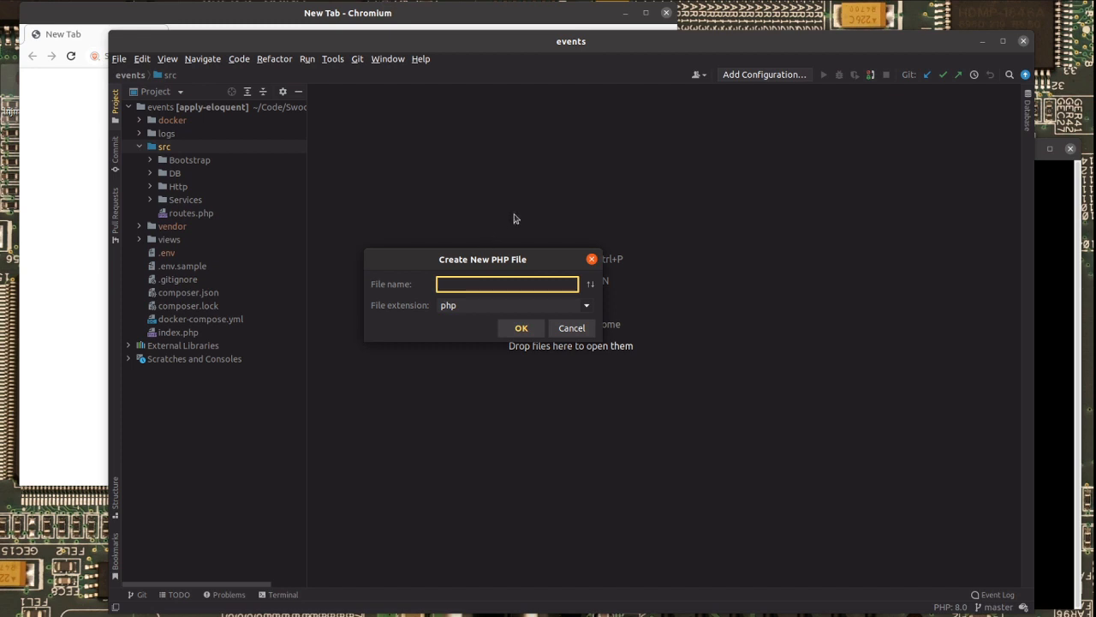
mouse_move(524, 215)
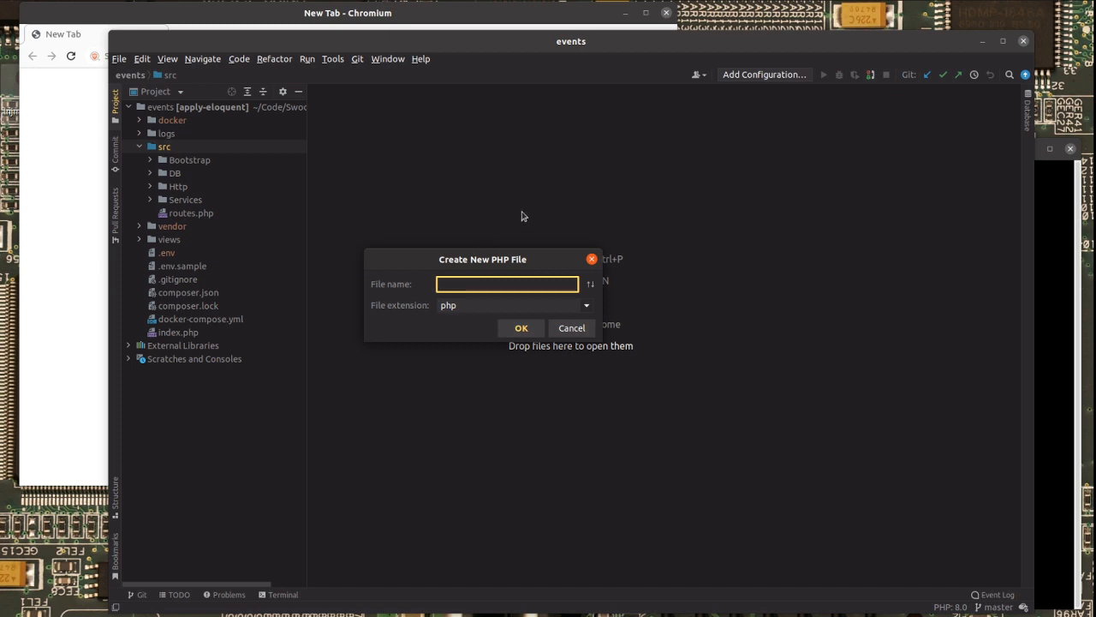
type("constna")
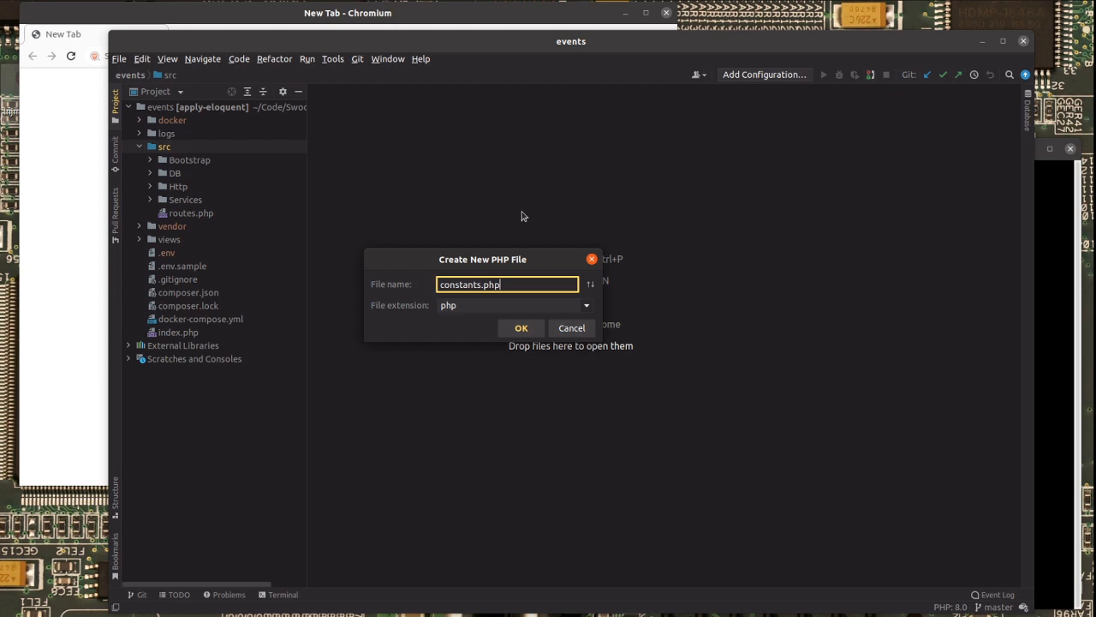
left_click(520, 327)
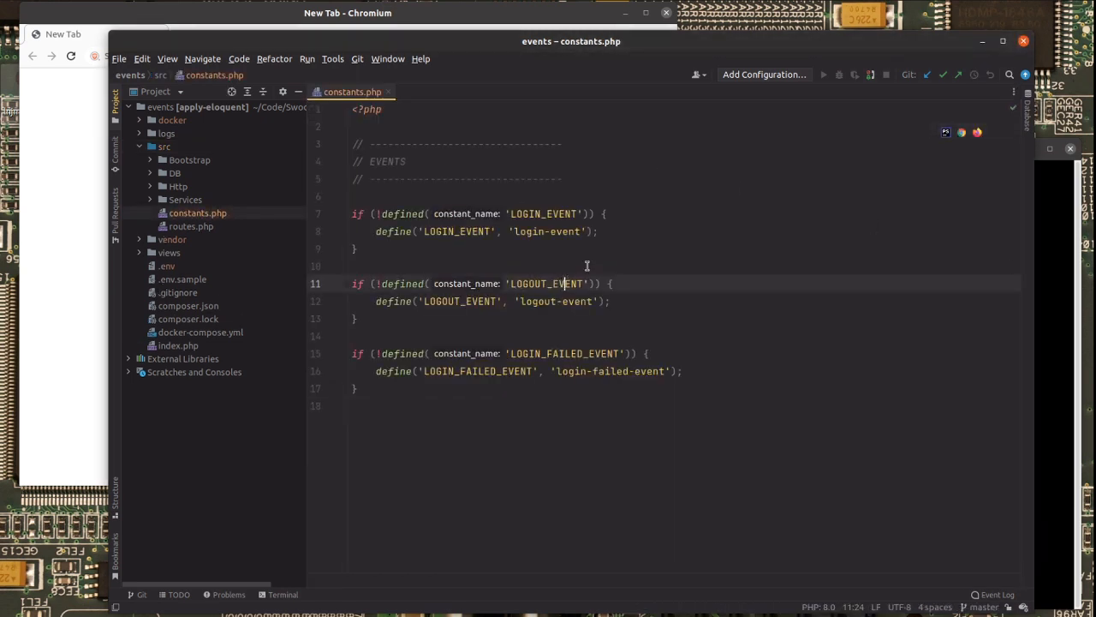
- Add the LOGIN_EVENT, LOGOUT_EVENT and LOGIN_FAILED_EVENT define() blocks, then save and close
left_click(606, 213)
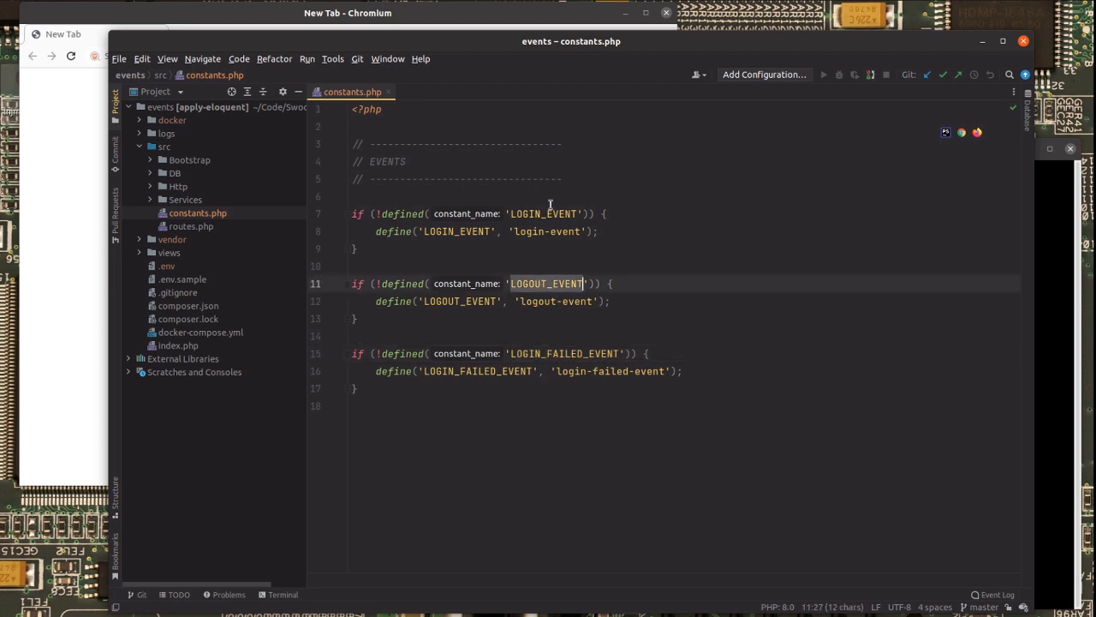
left_click(567, 352)
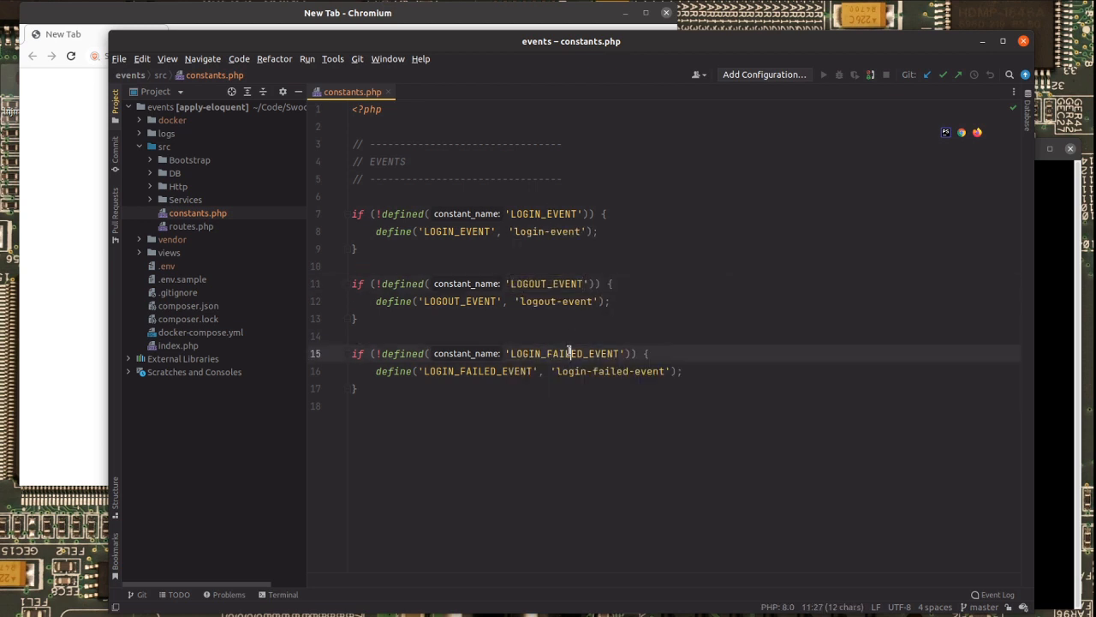
left_click(531, 335)
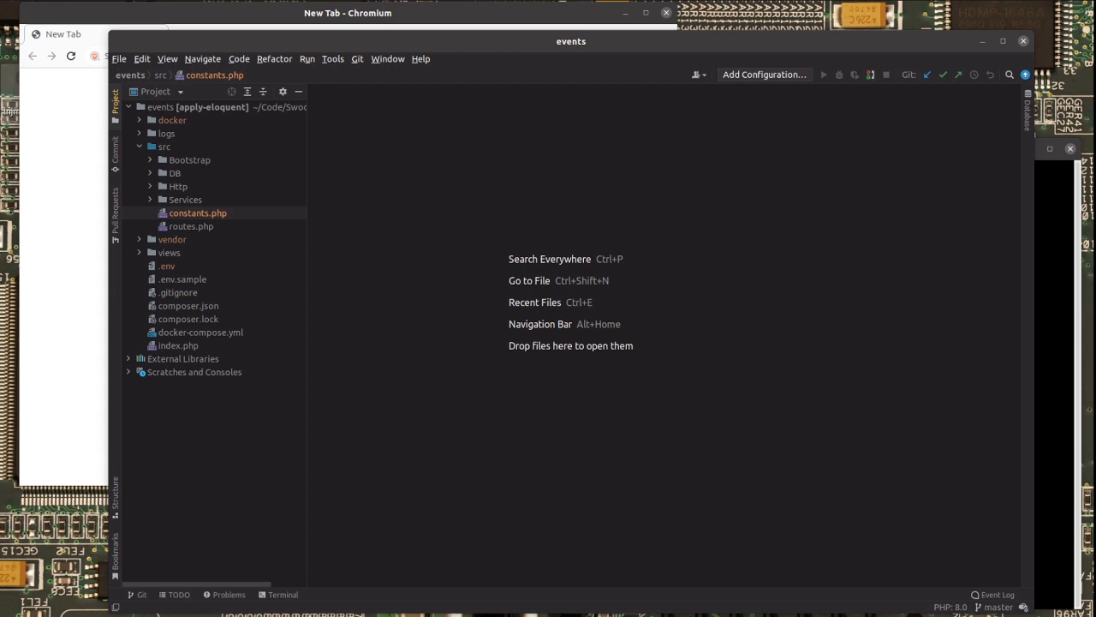
- Create a PHP class named Events in src/Services
left_click(185, 198)
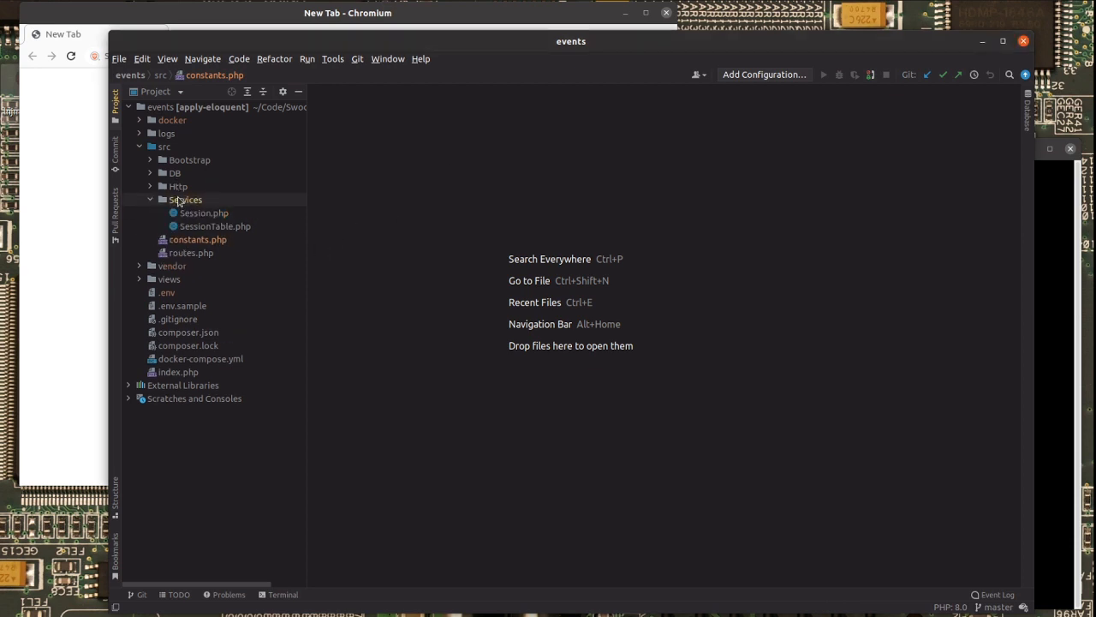
right_click(185, 199)
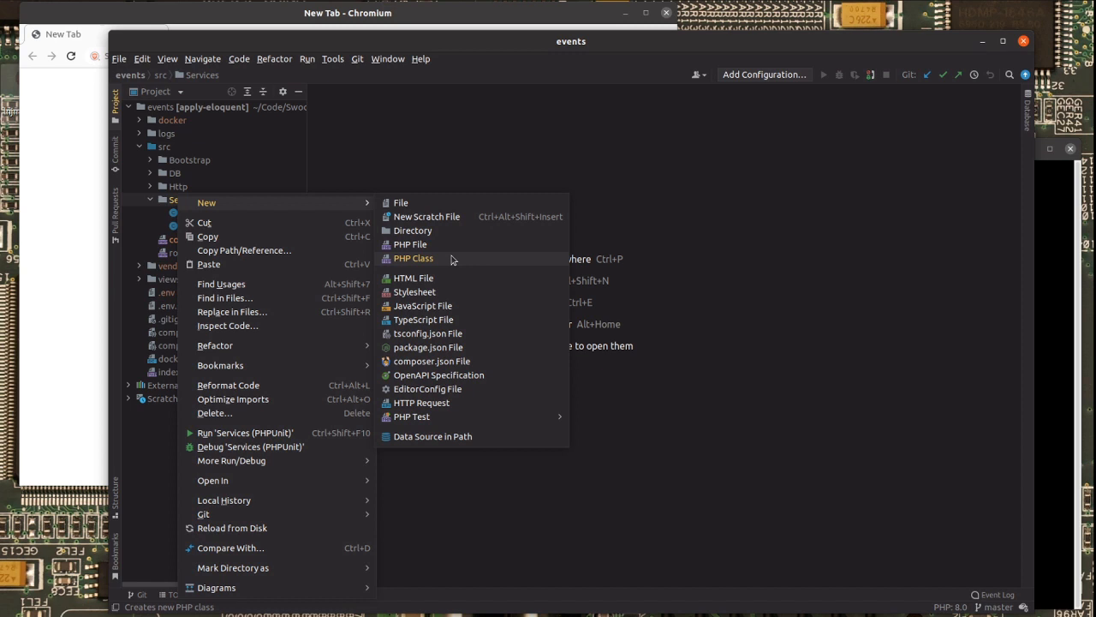
left_click(412, 258)
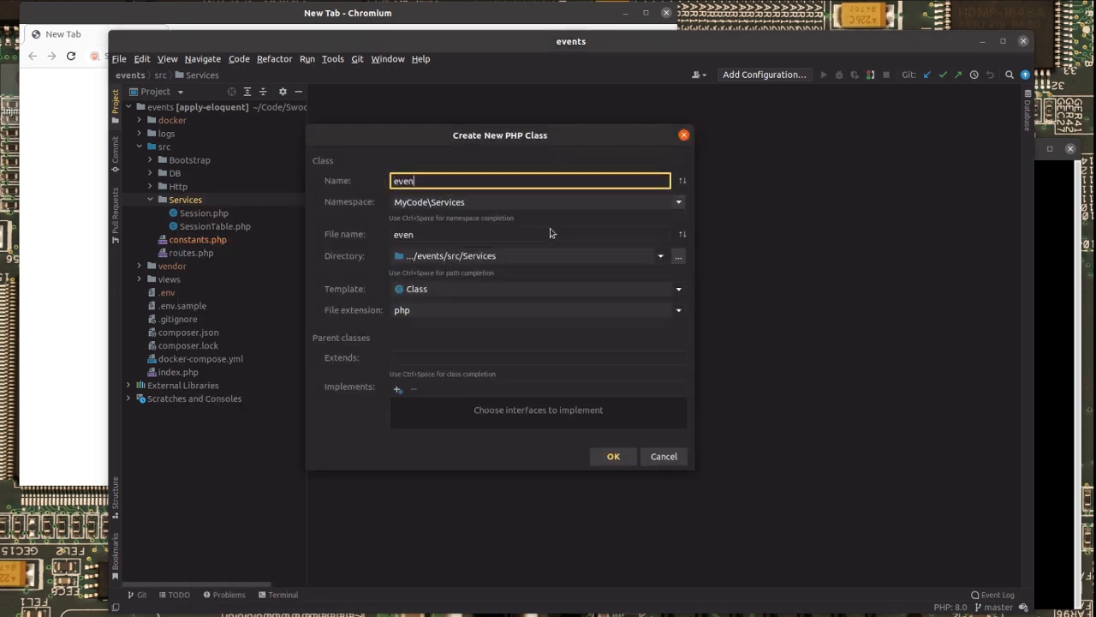
type("ss")
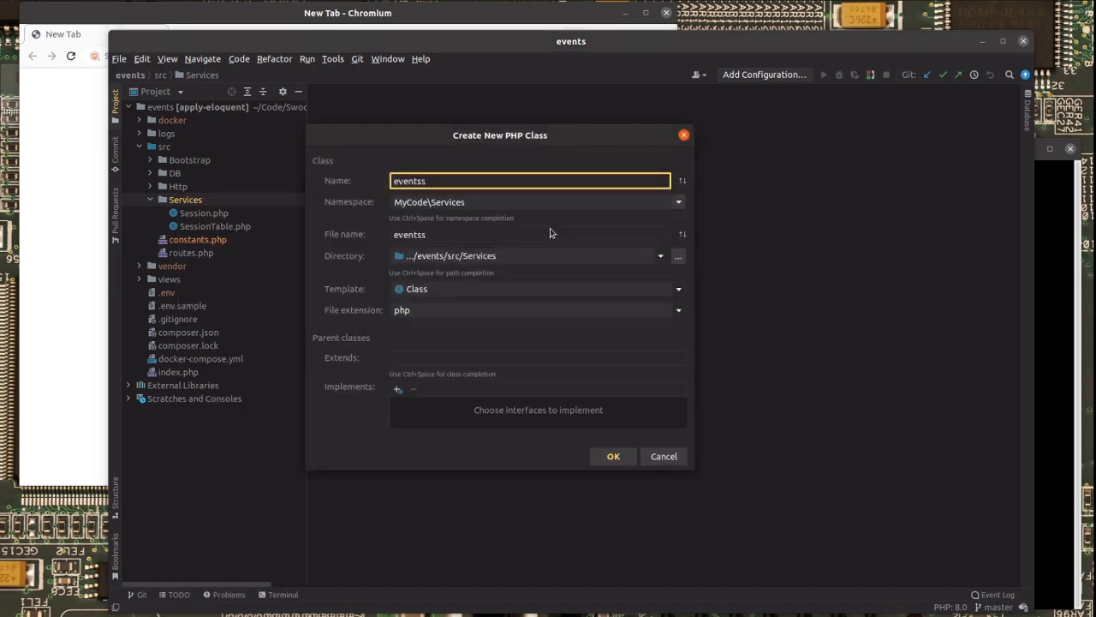
type("Events")
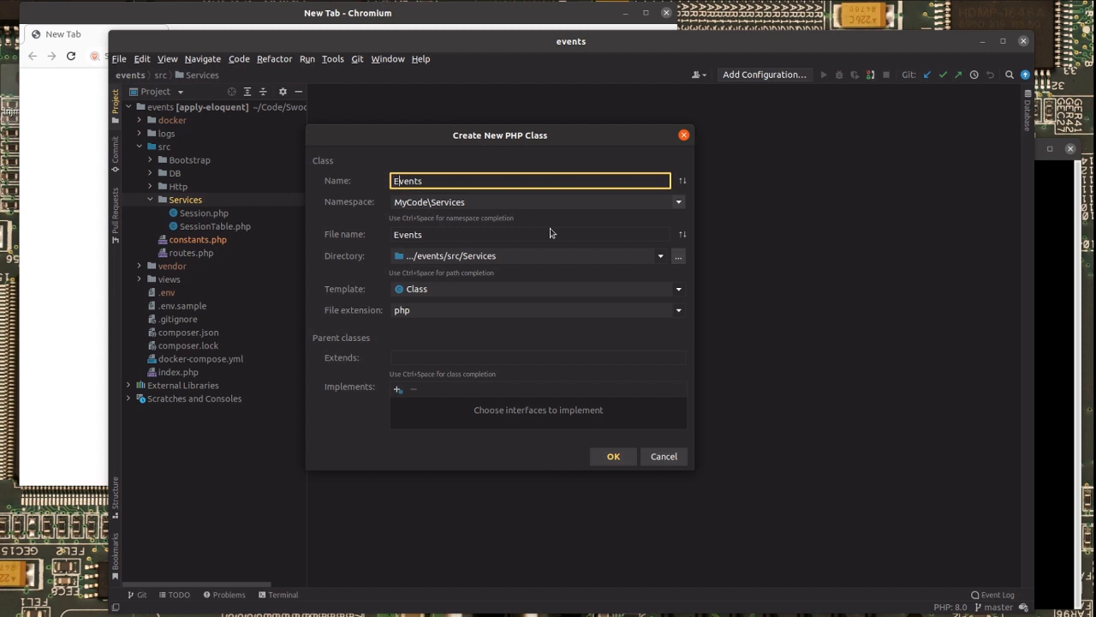
left_click(613, 456)
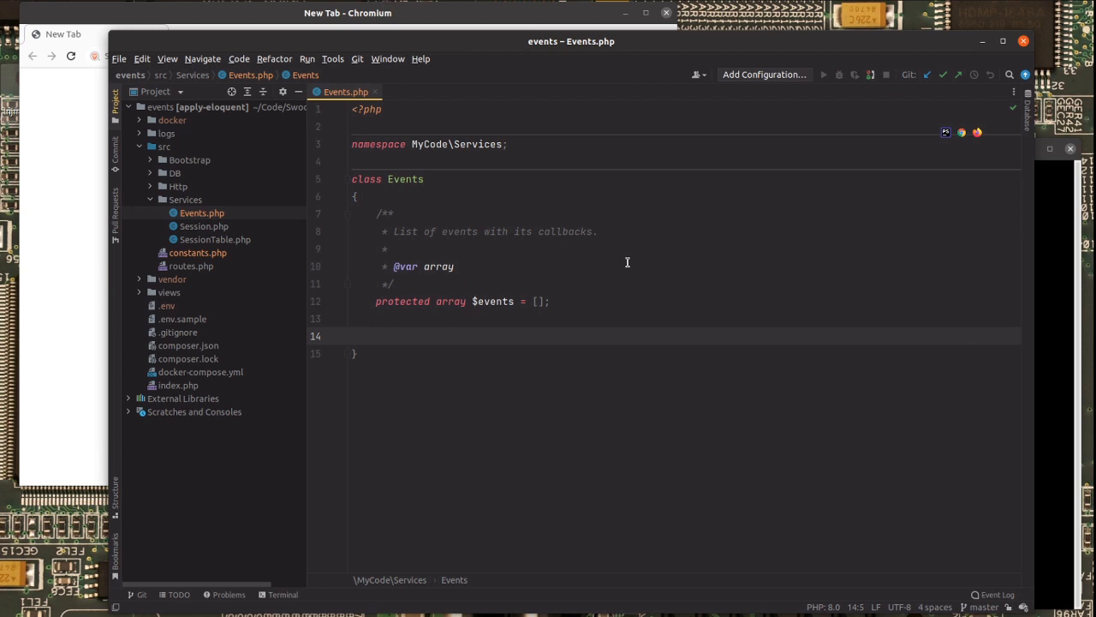
mouse_move(512, 289)
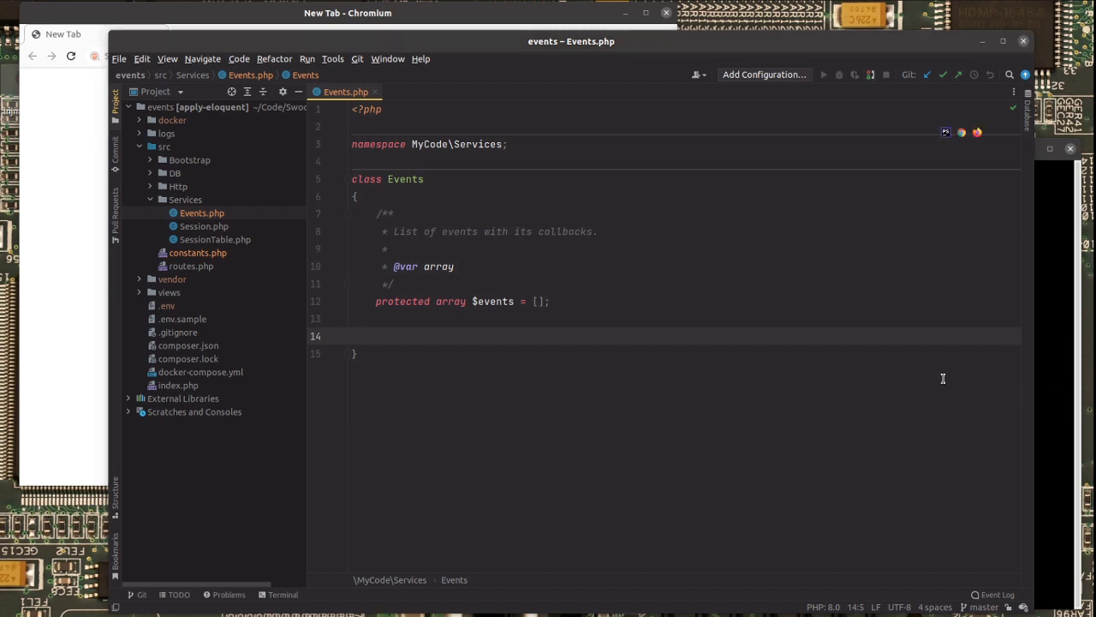
mouse_move(599, 335)
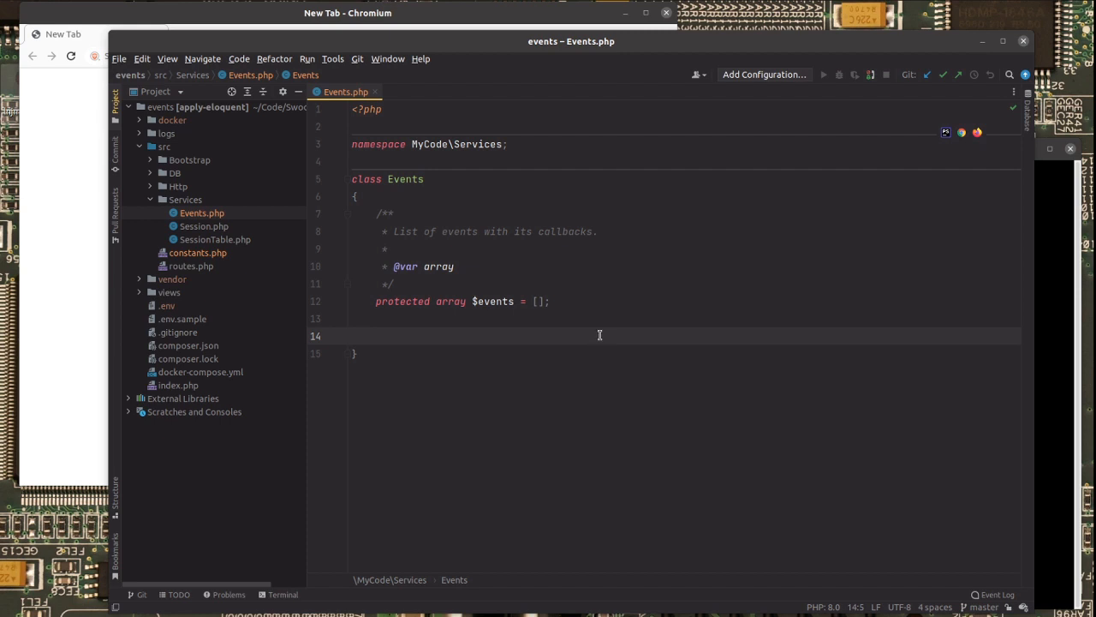
- Write Events' protected constructor, static getInstance() singleton and addEvent() callback storage
type("protected function __construct()")
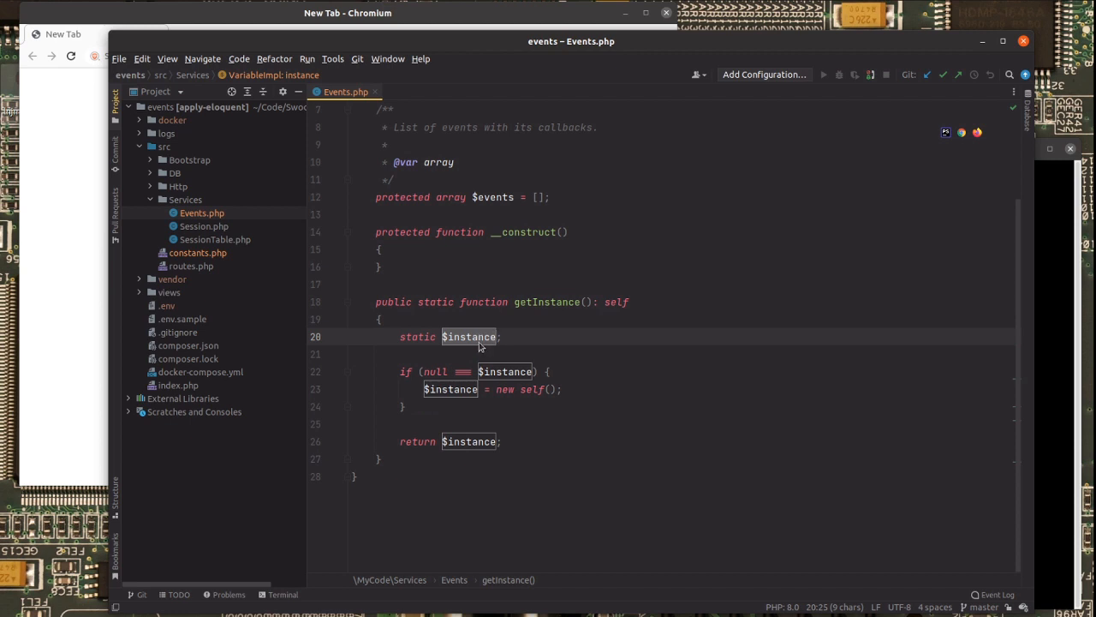
mouse_move(479, 425)
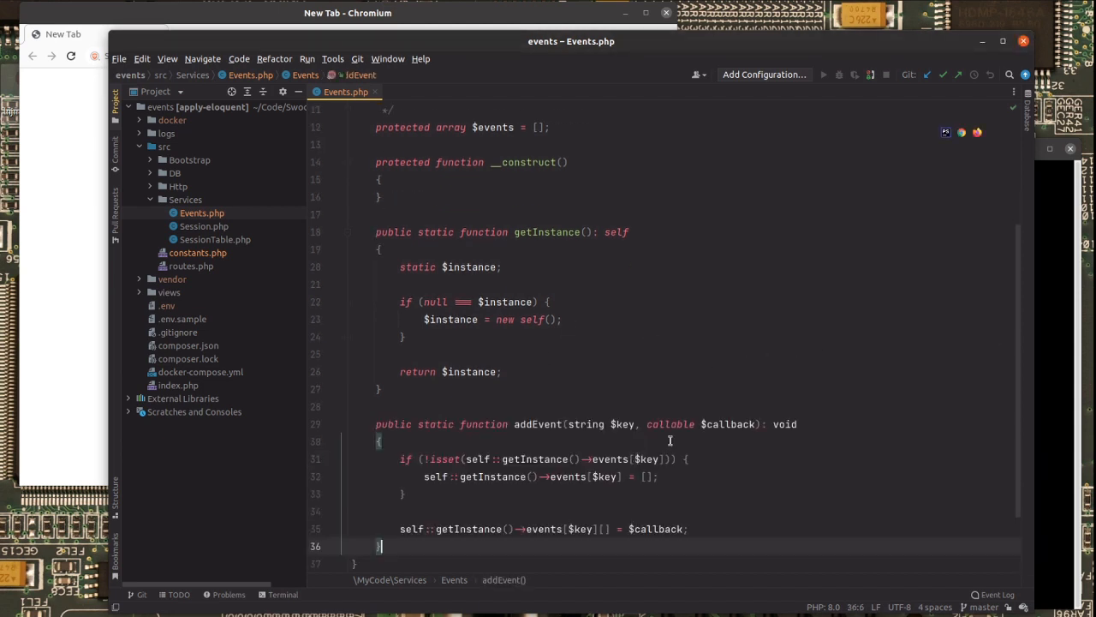
scroll("down", 3)
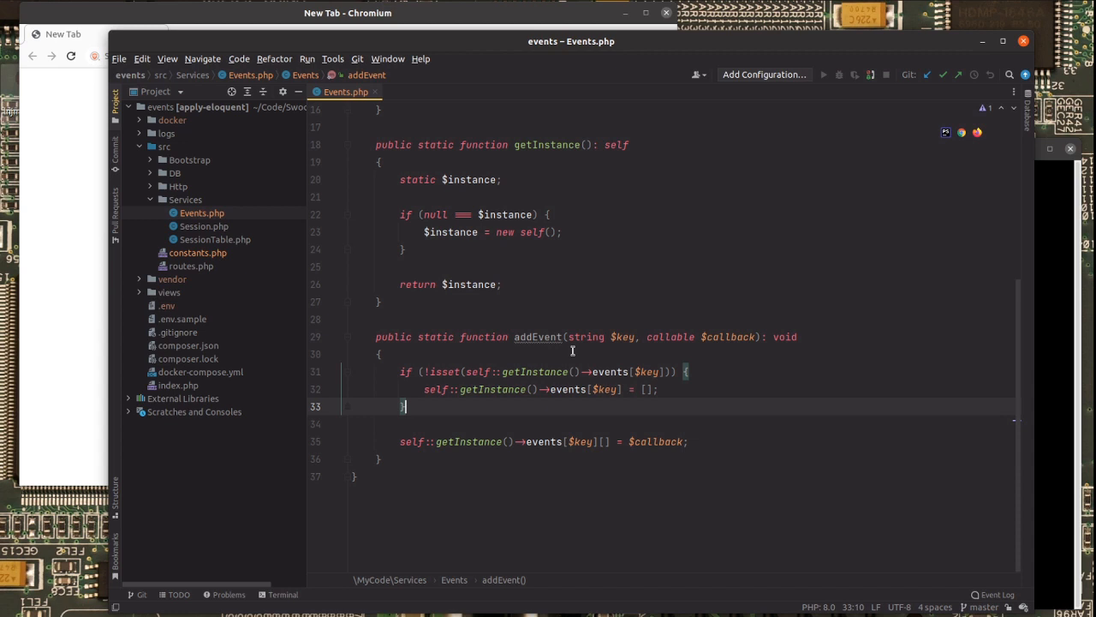
mouse_move(572, 351)
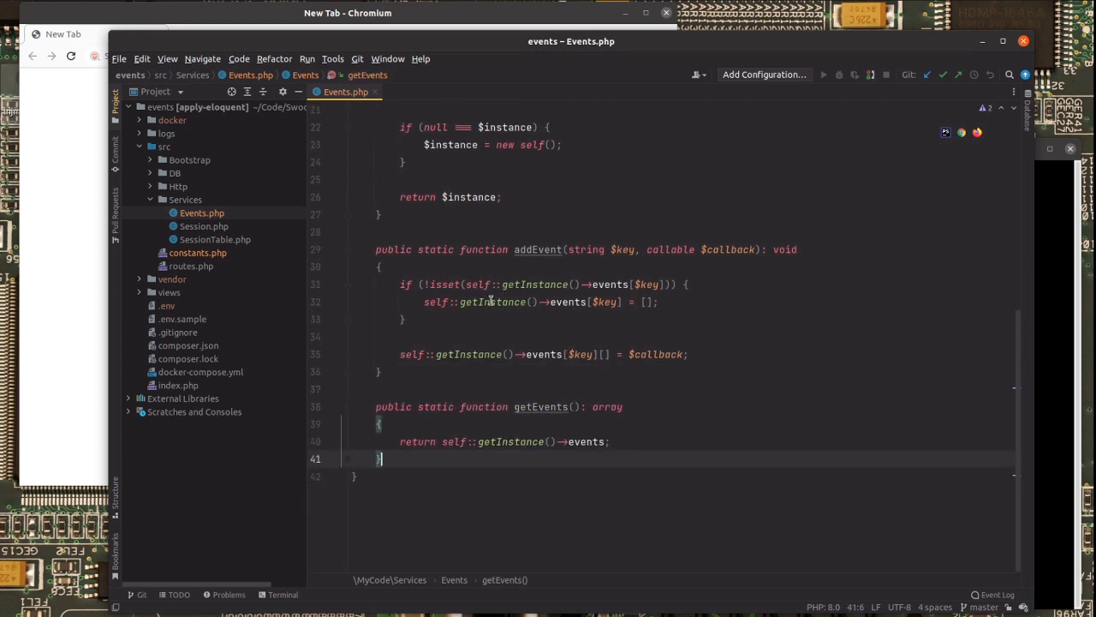
mouse_move(590, 341)
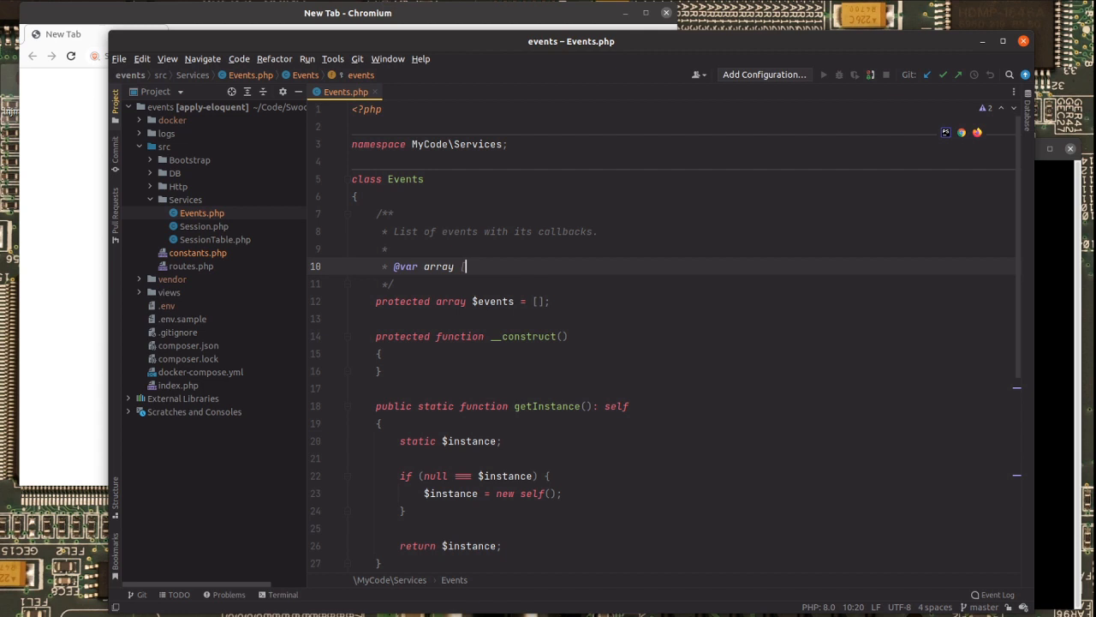
- Change the $events docblock type to ['event-key' => callable[]]
type("['event")
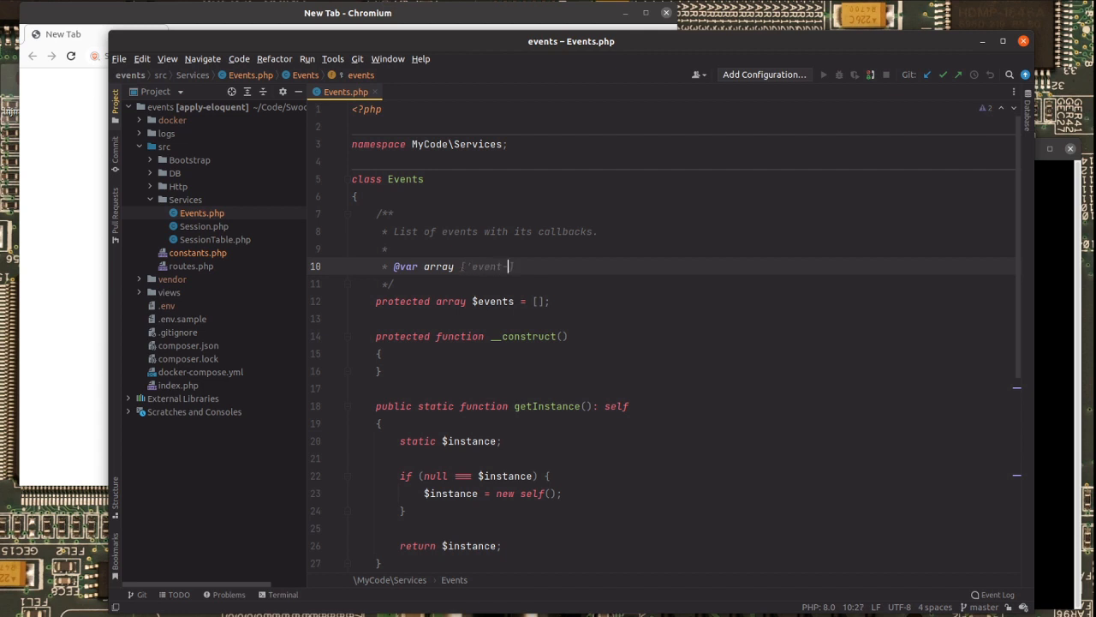
type("-key' => callable")
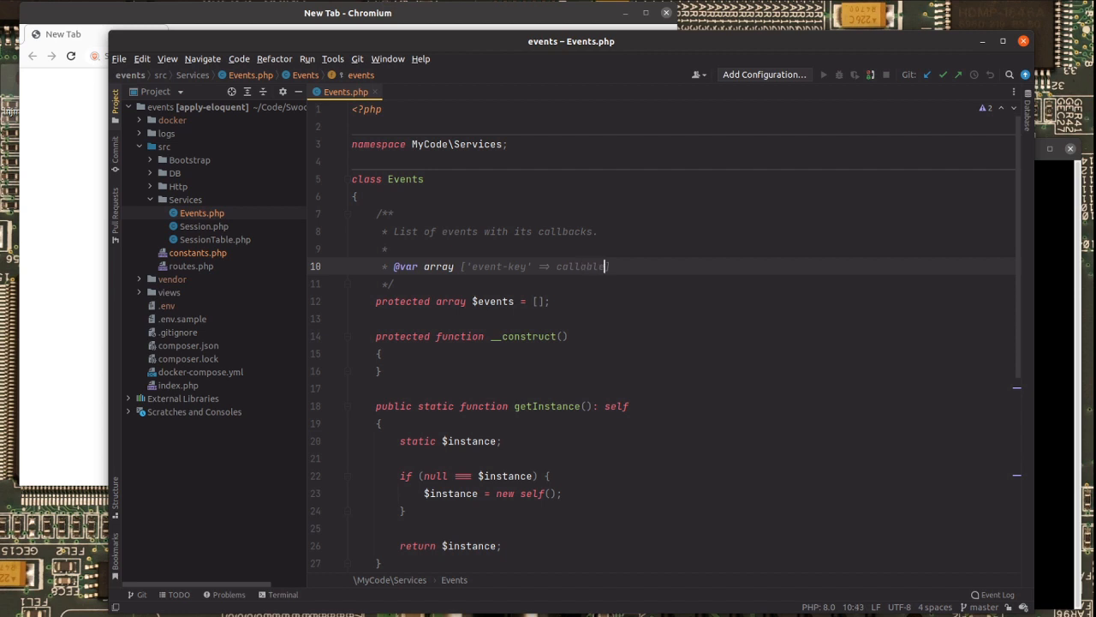
type("[]")
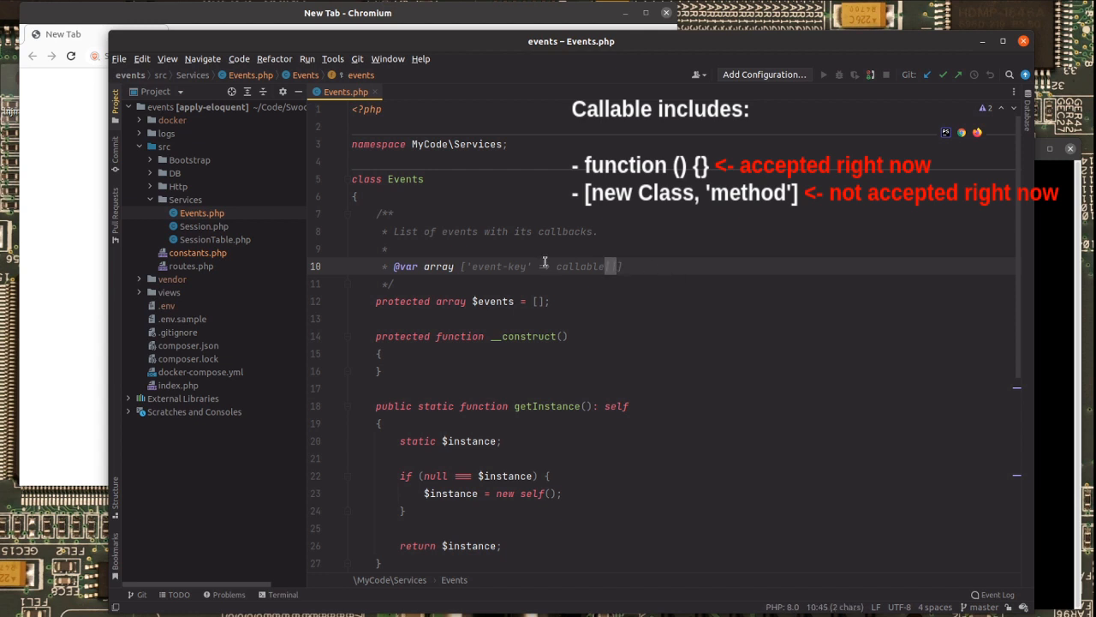
scroll("down", 3)
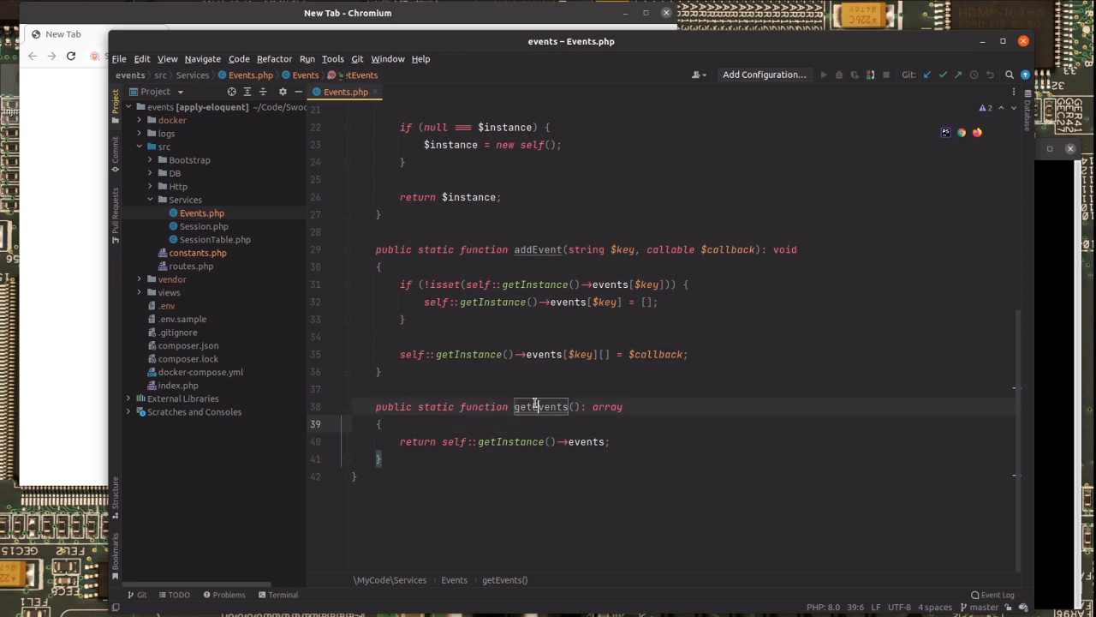
- Write static dispatch() storing event_key and event_data rows in the container's events-table
double_click(540, 405)
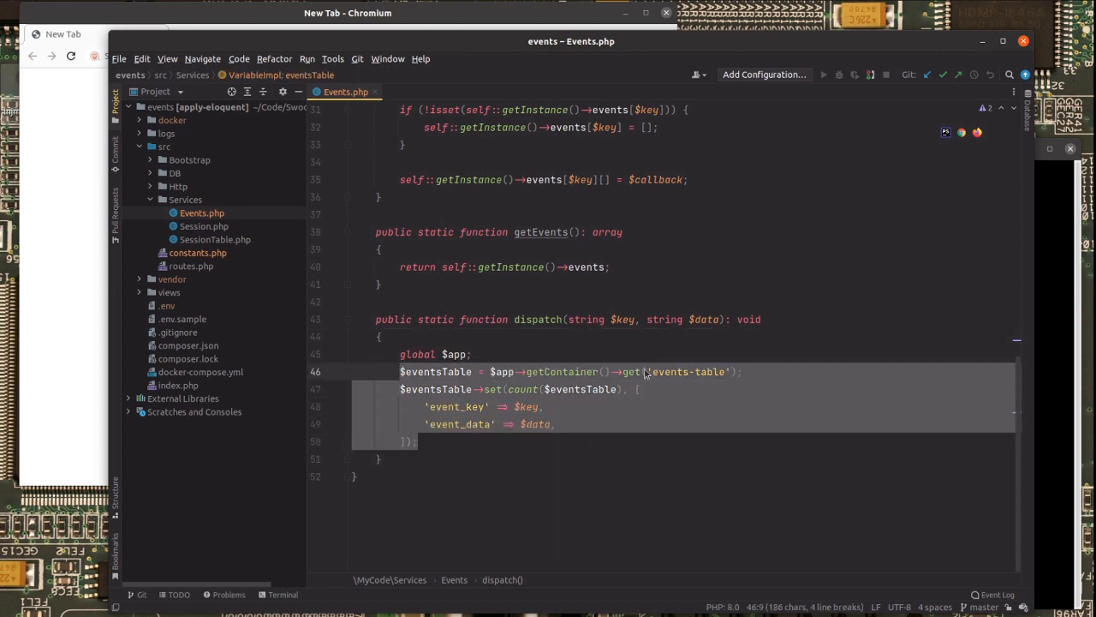
mouse_move(632, 372)
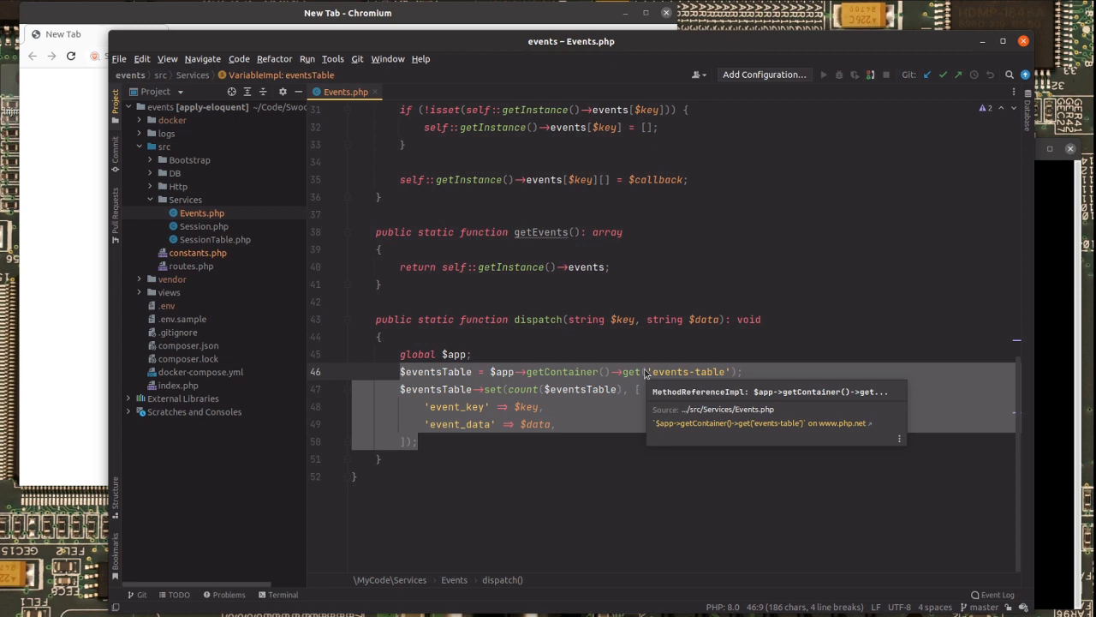
mouse_move(663, 349)
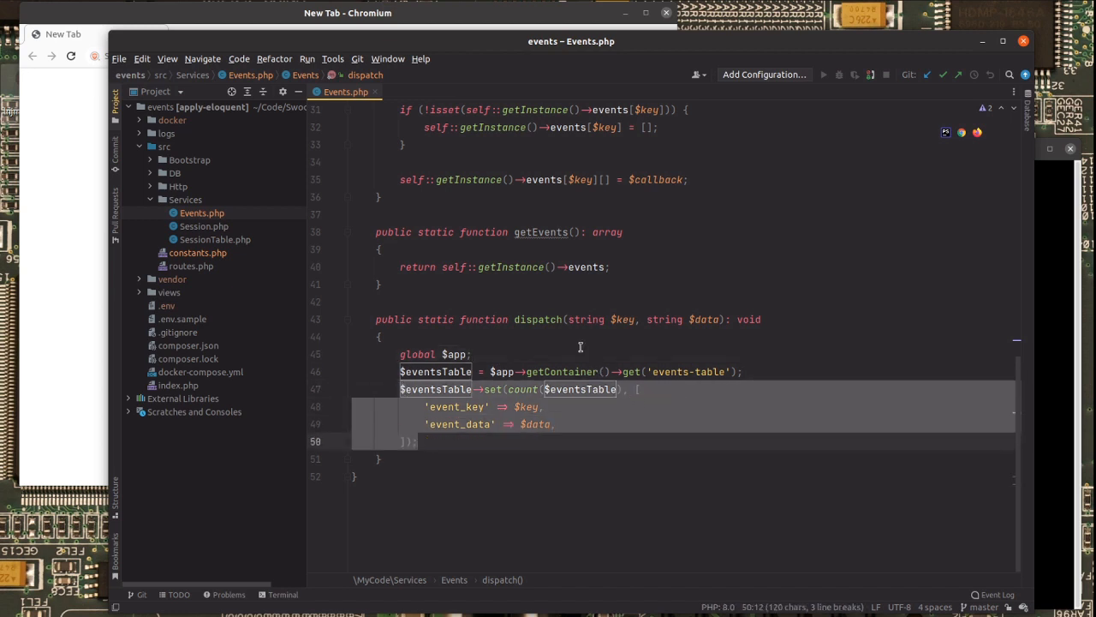
mouse_move(649, 347)
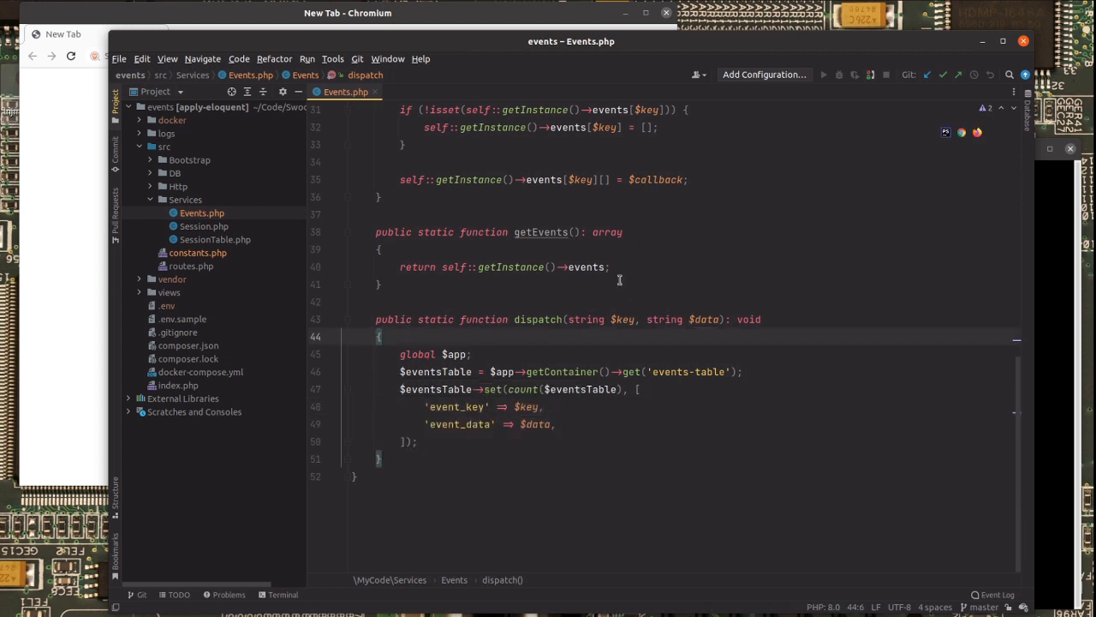
left_click(619, 280)
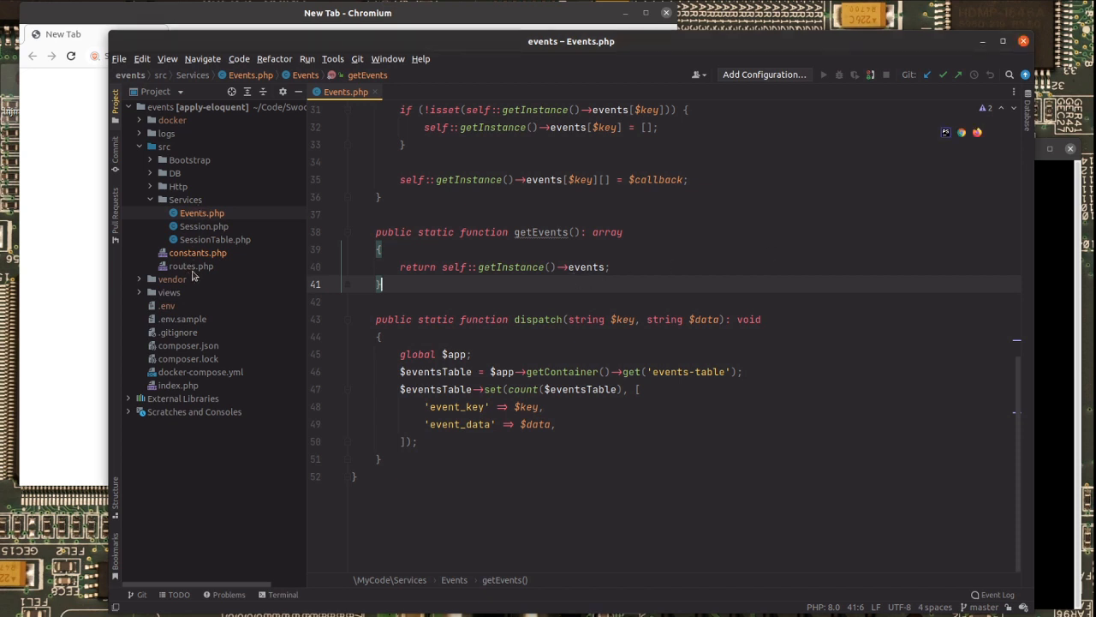
mouse_move(150, 202)
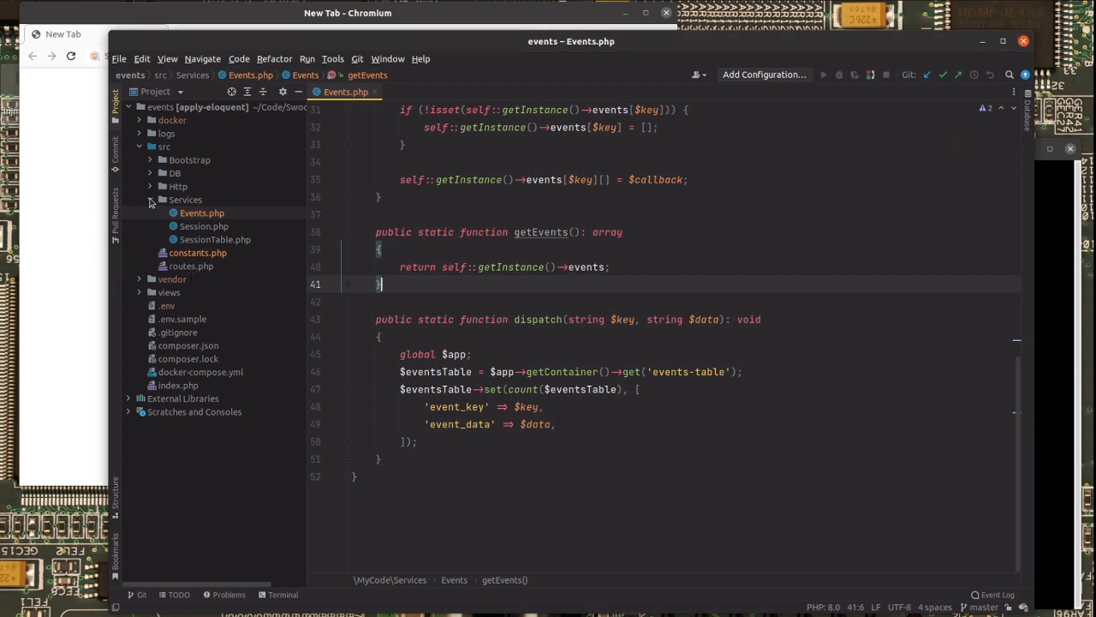
left_click(197, 173)
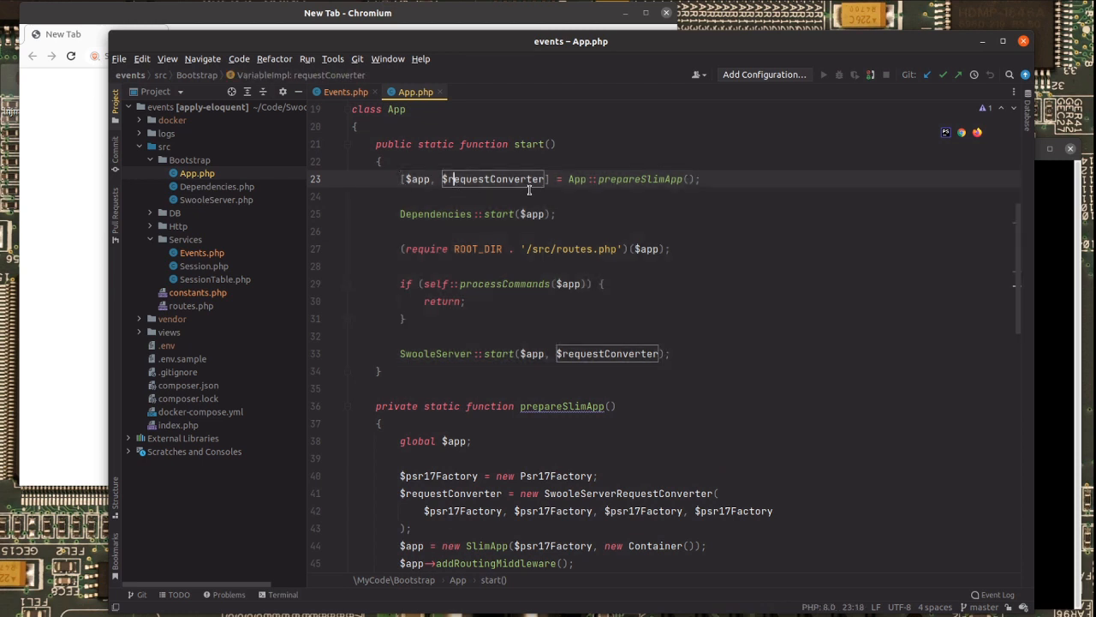
- Add include_once of src/constants.php and self::registerEvents($app); inside App::start()
key("enter")
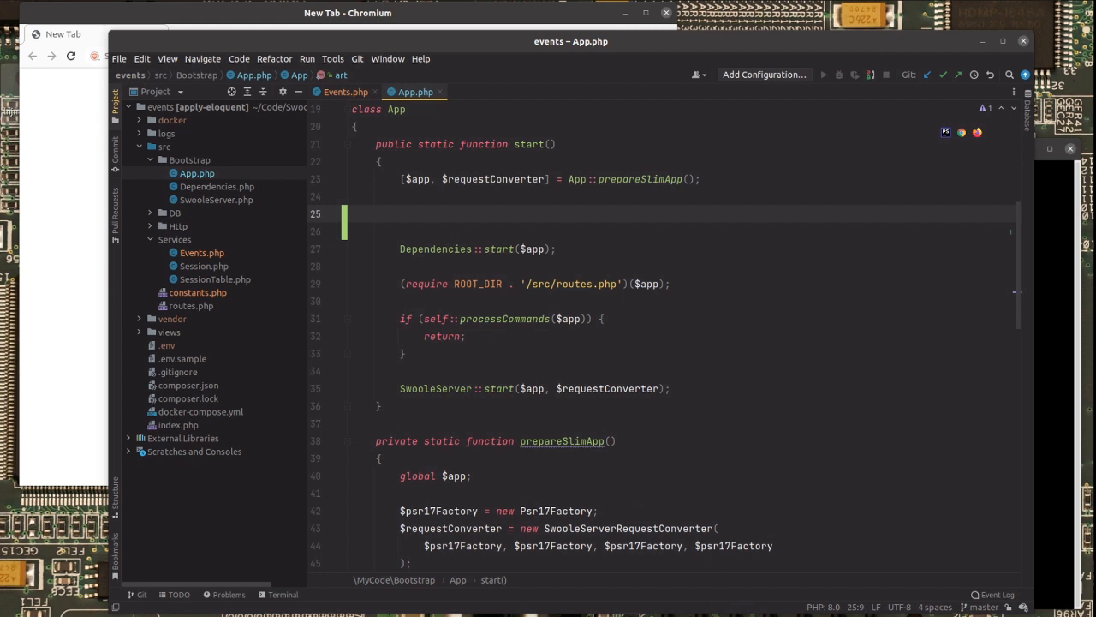
type("include_once ROOT_DIR . '/src/constants.php';")
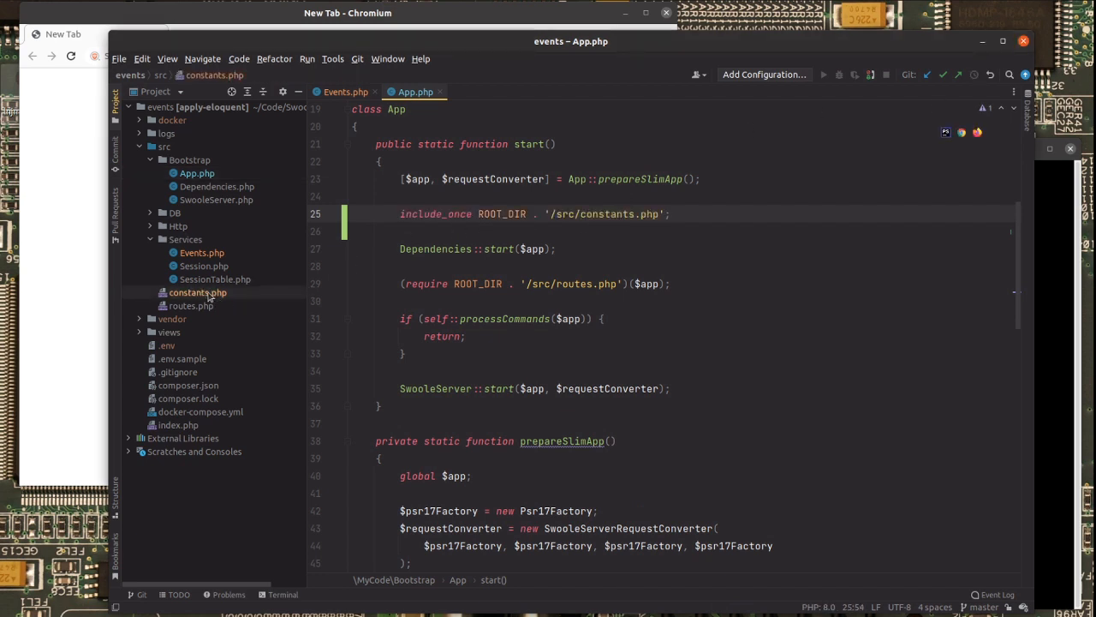
double_click(501, 213)
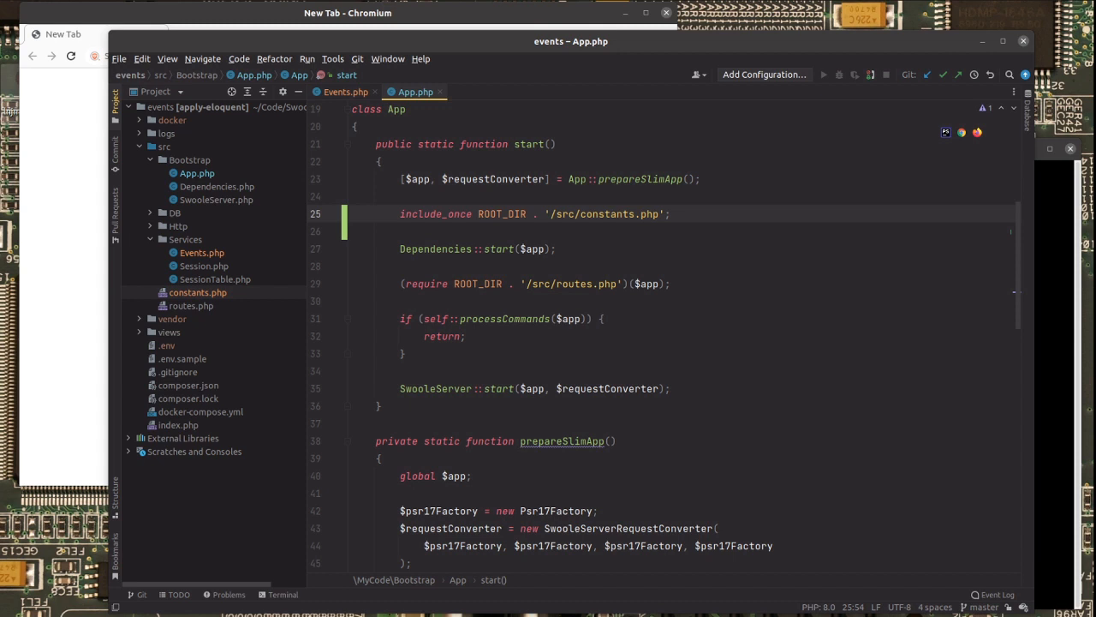
type("self::registerEvents($app);")
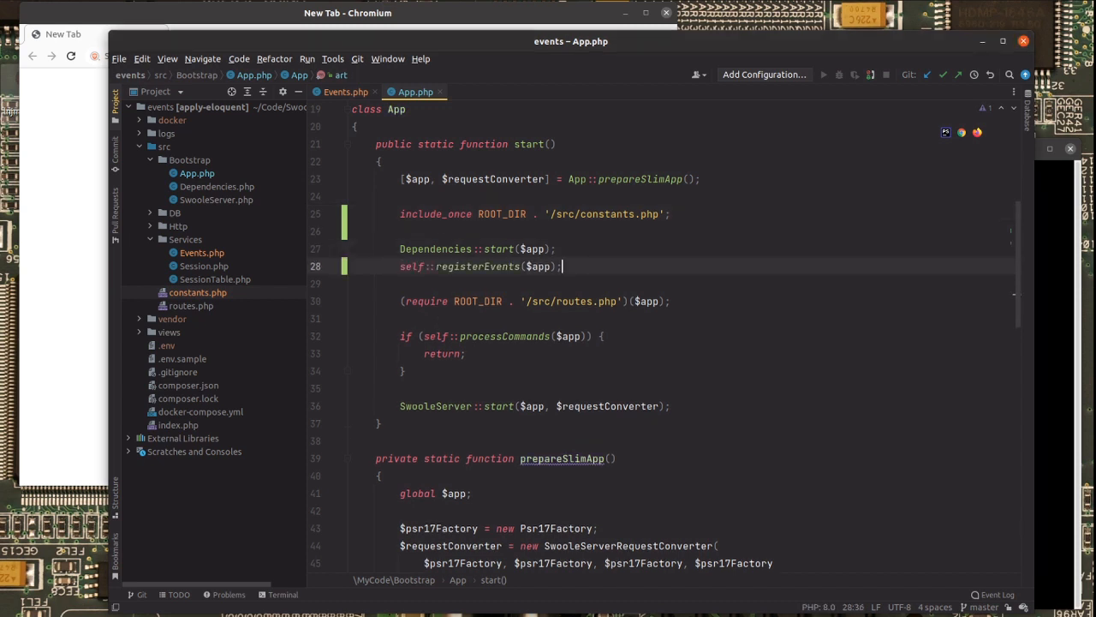
double_click(477, 266)
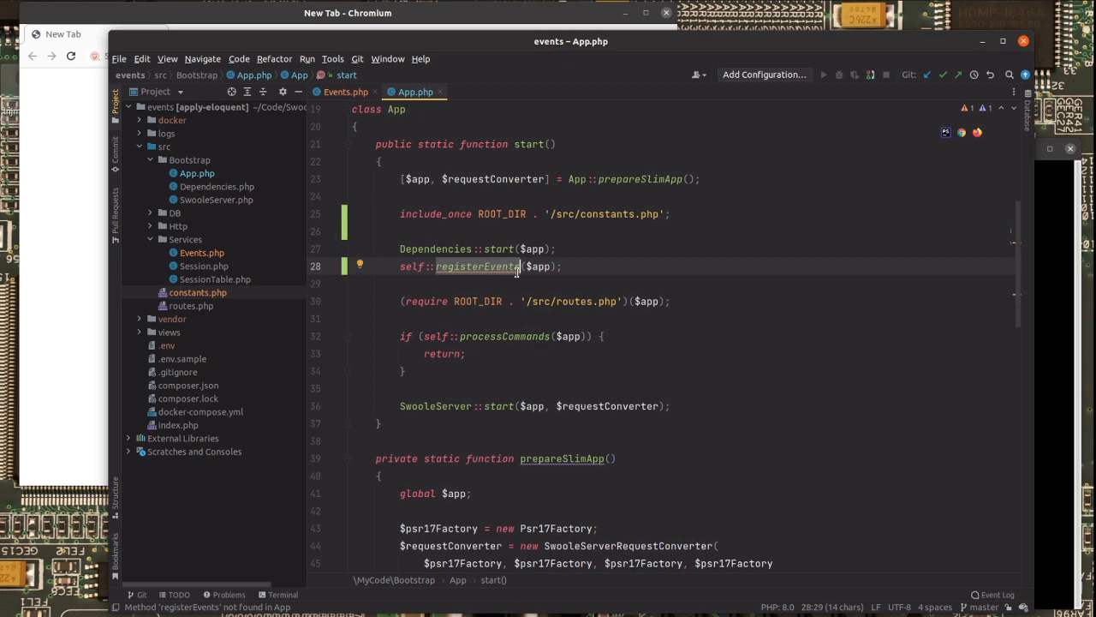
- Write registerEvents() logging the user's name on LOGIN_EVENT, with a TODO about missing user_id
scroll("down", 3)
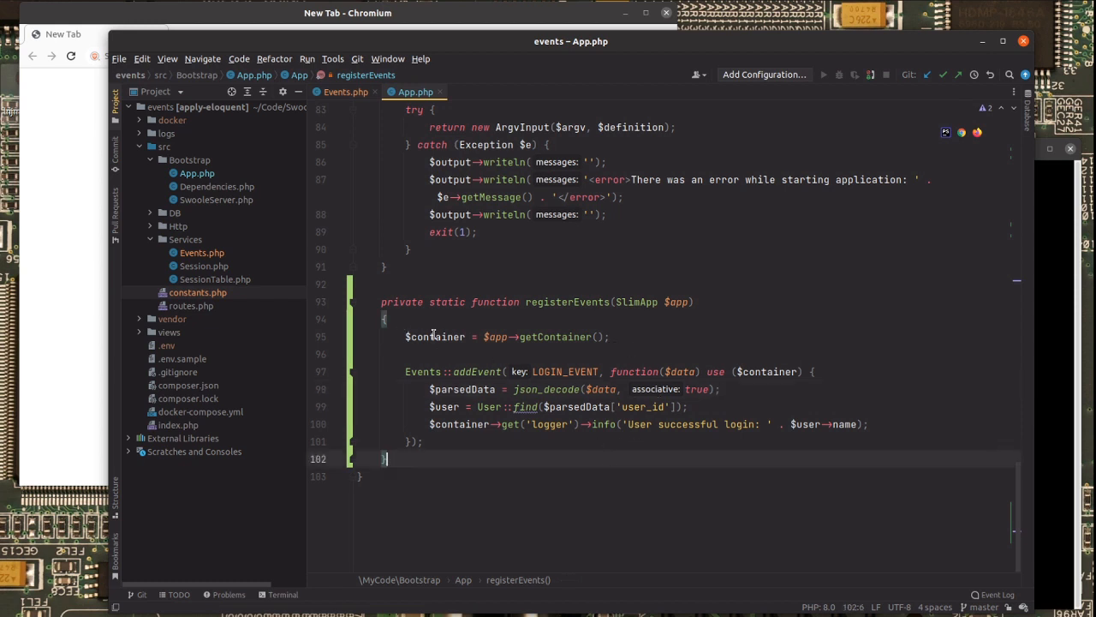
double_click(434, 337)
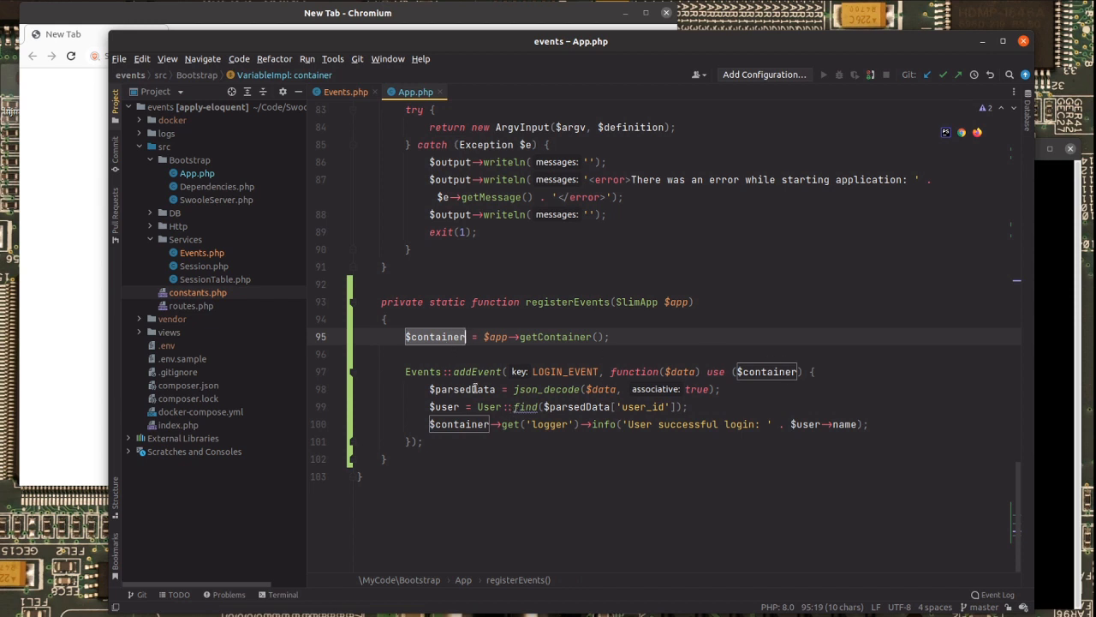
double_click(566, 371)
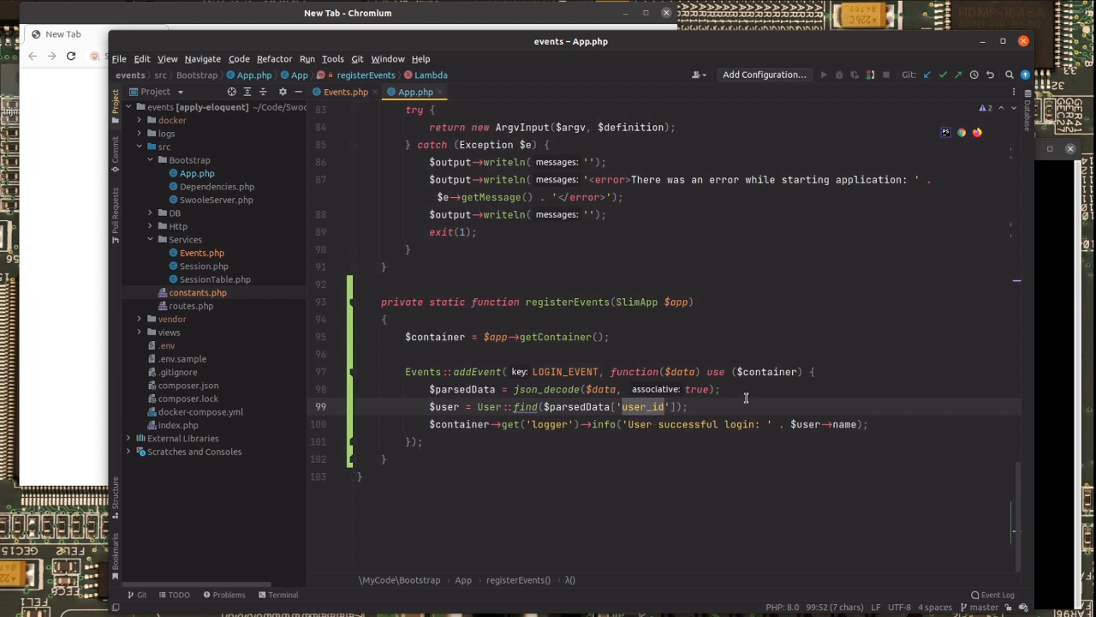
mouse_move(775, 384)
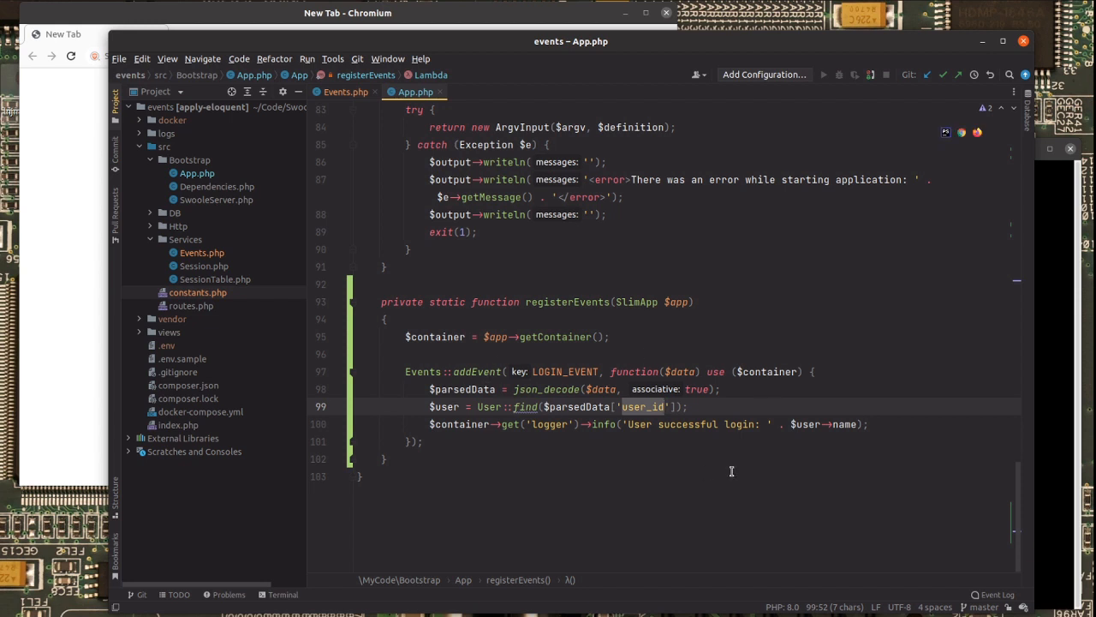
mouse_move(647, 407)
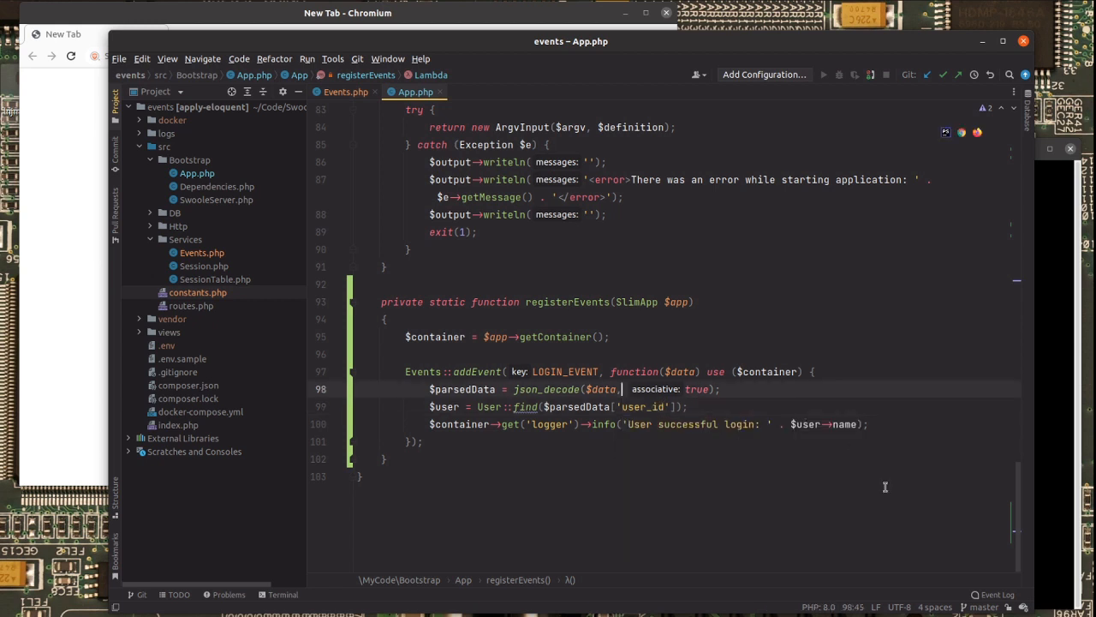
type("// TODO: avoid exception if user_id key is not present")
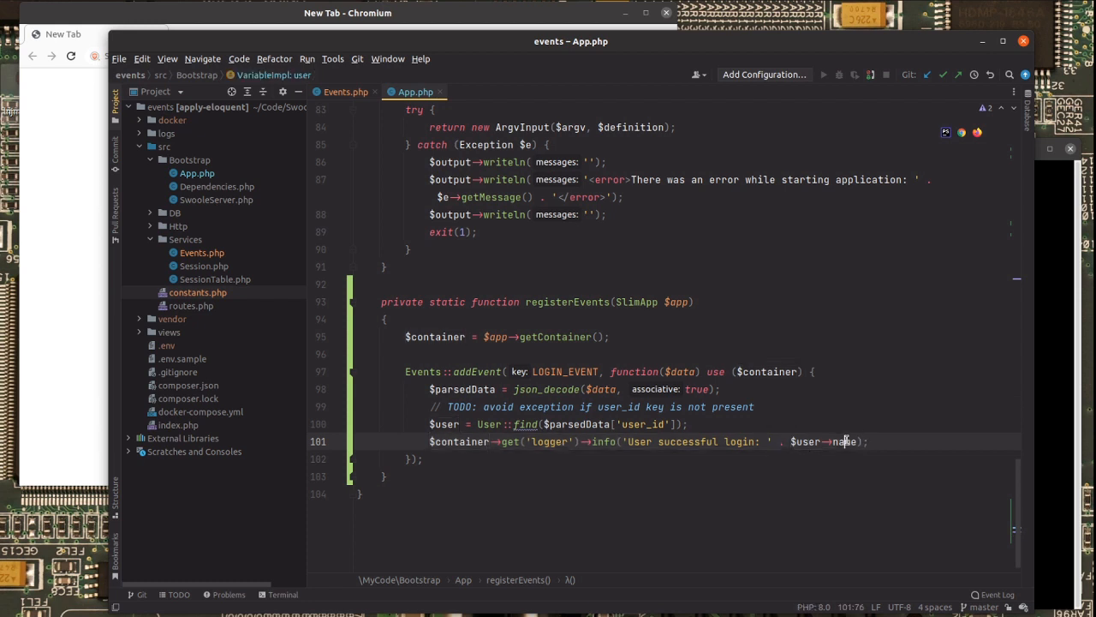
left_click(721, 389)
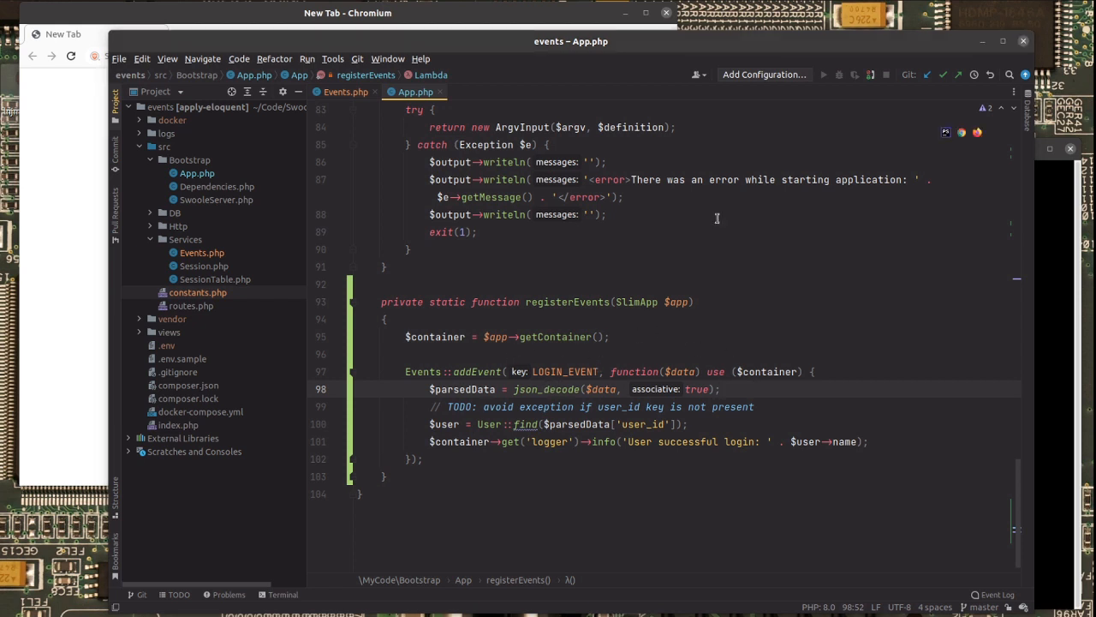
mouse_move(179, 225)
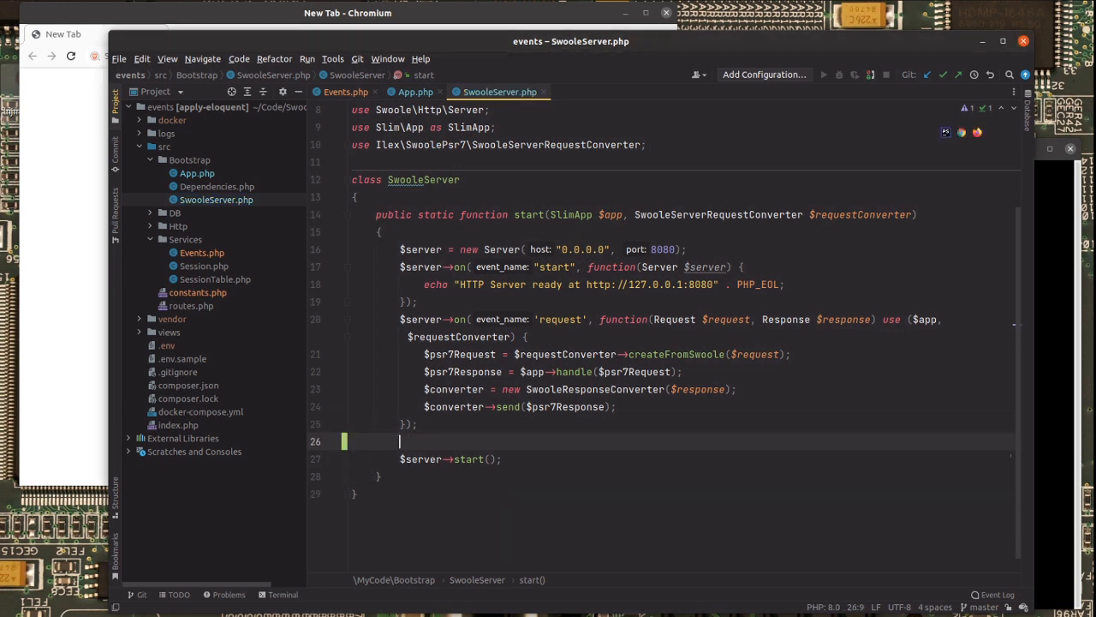
- Call self::events($app) before $server->start() and import Swoole\Table and Swoole\Timer
type("self::events($app);")
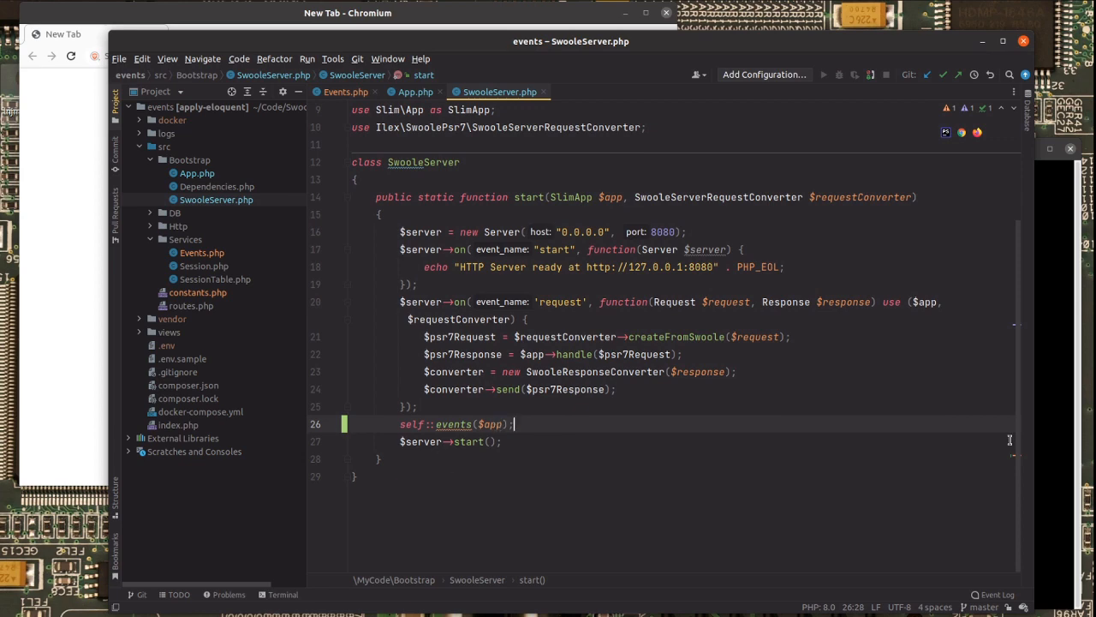
scroll("down", 3)
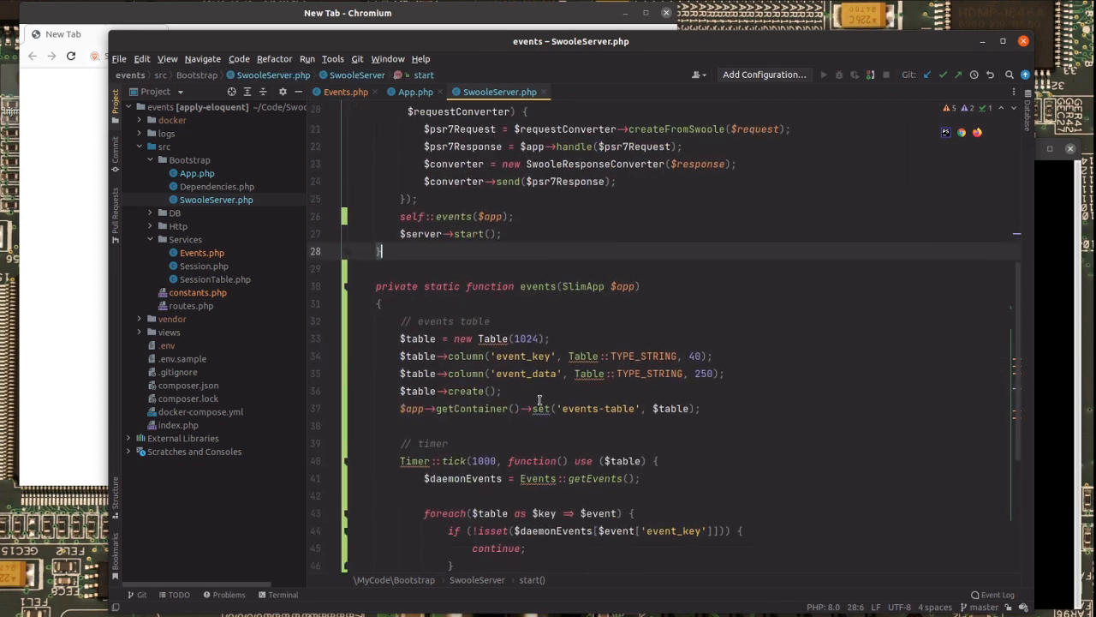
scroll("down", 3)
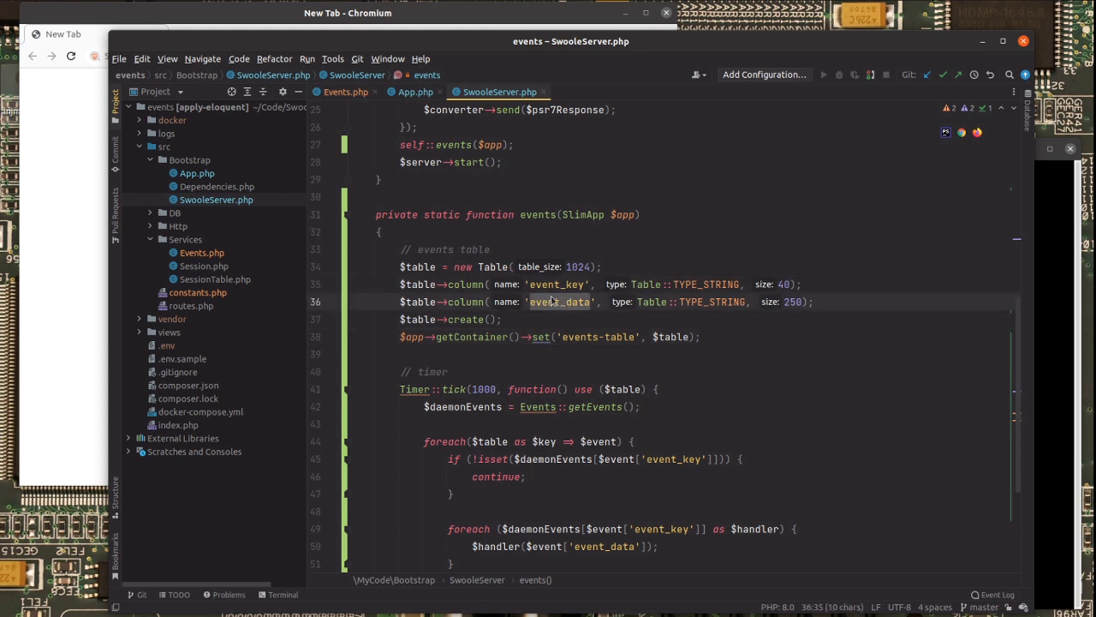
mouse_move(560, 302)
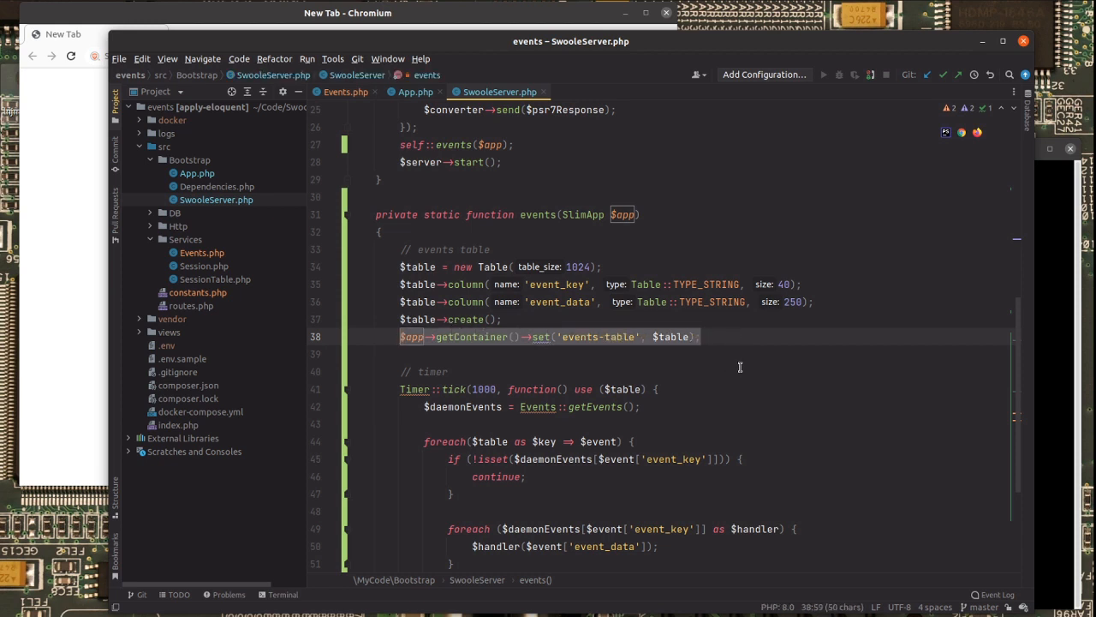
left_click(541, 337)
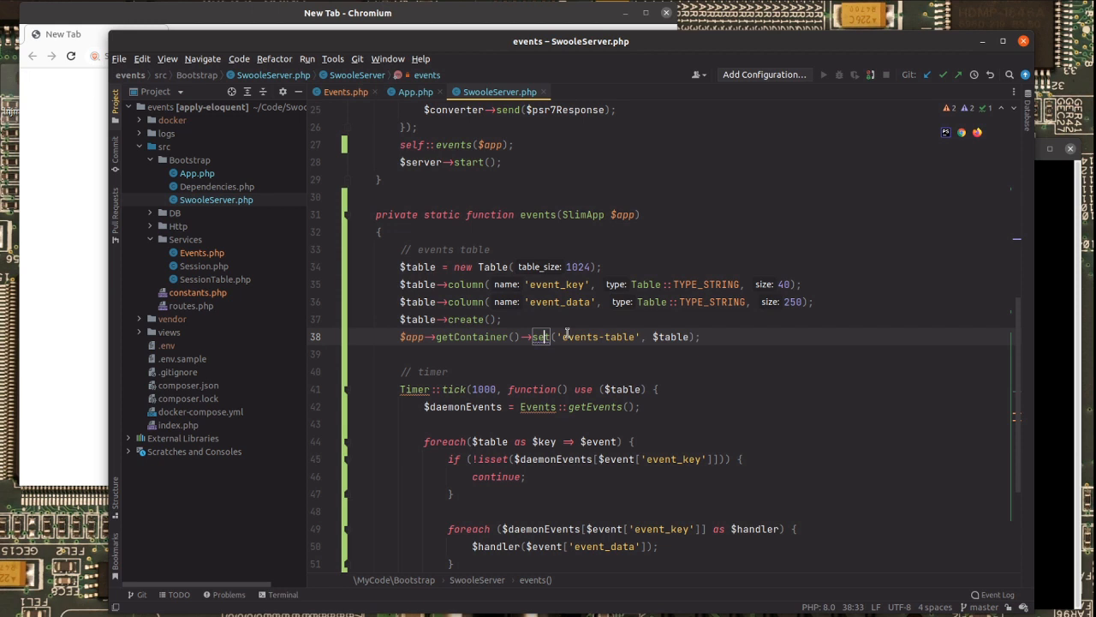
double_click(598, 337)
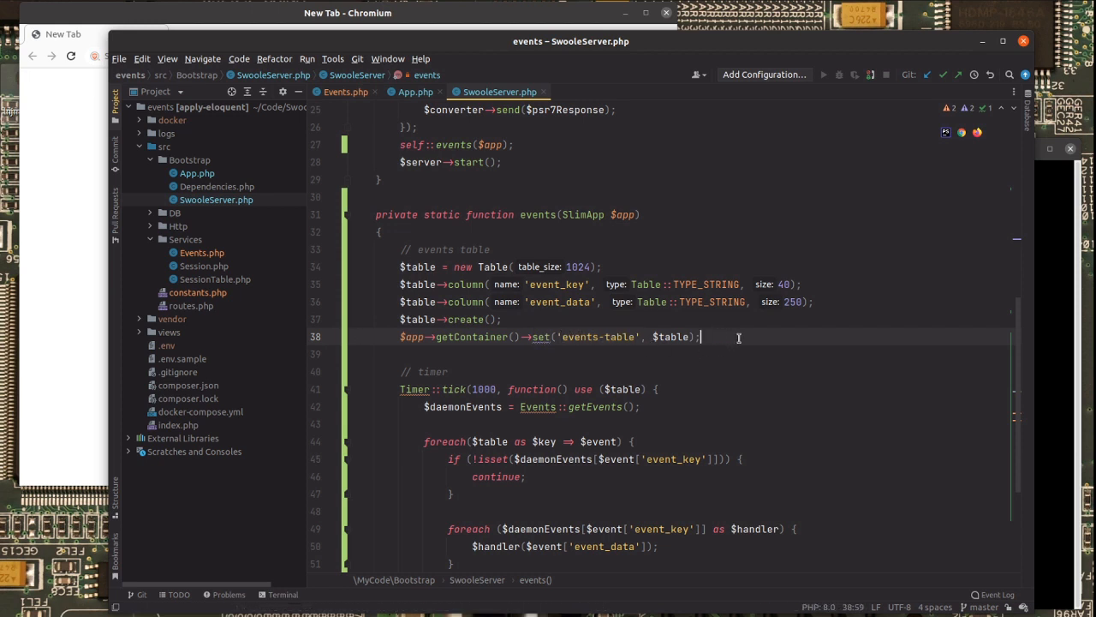
scroll("down", 3)
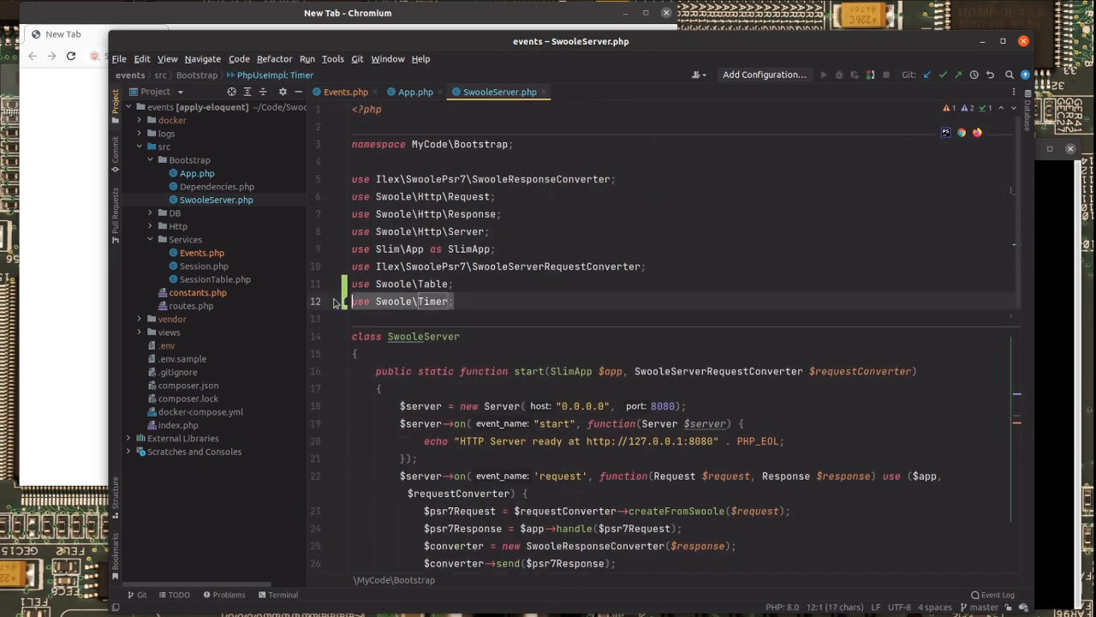
- Scroll through the events() Timer loop that deletes processed events-table rows
scroll("down", 3)
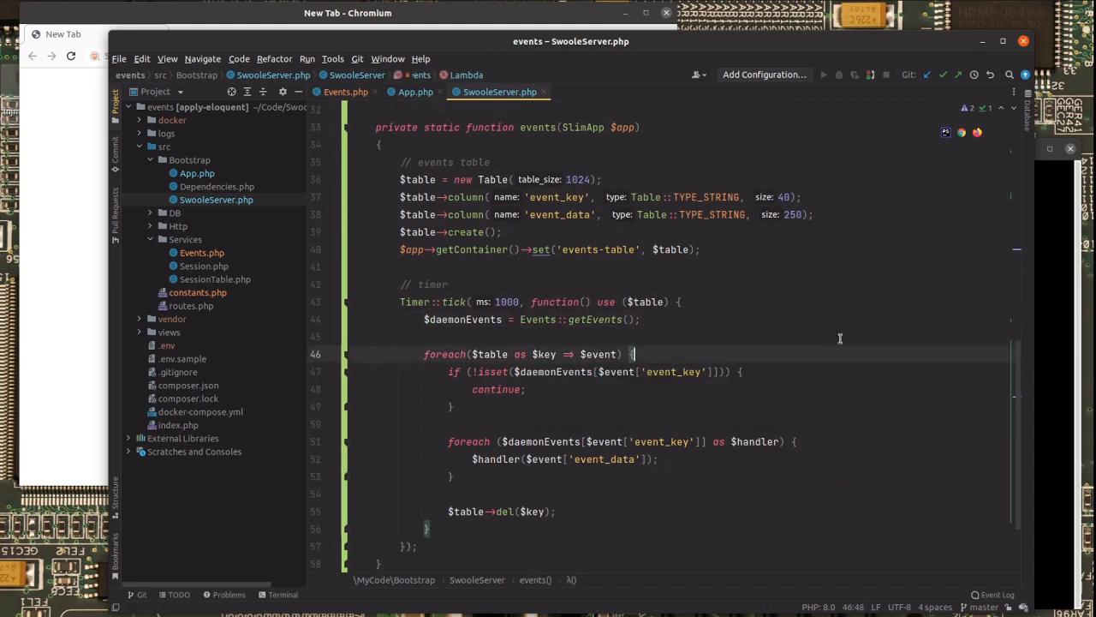
scroll("down", 3)
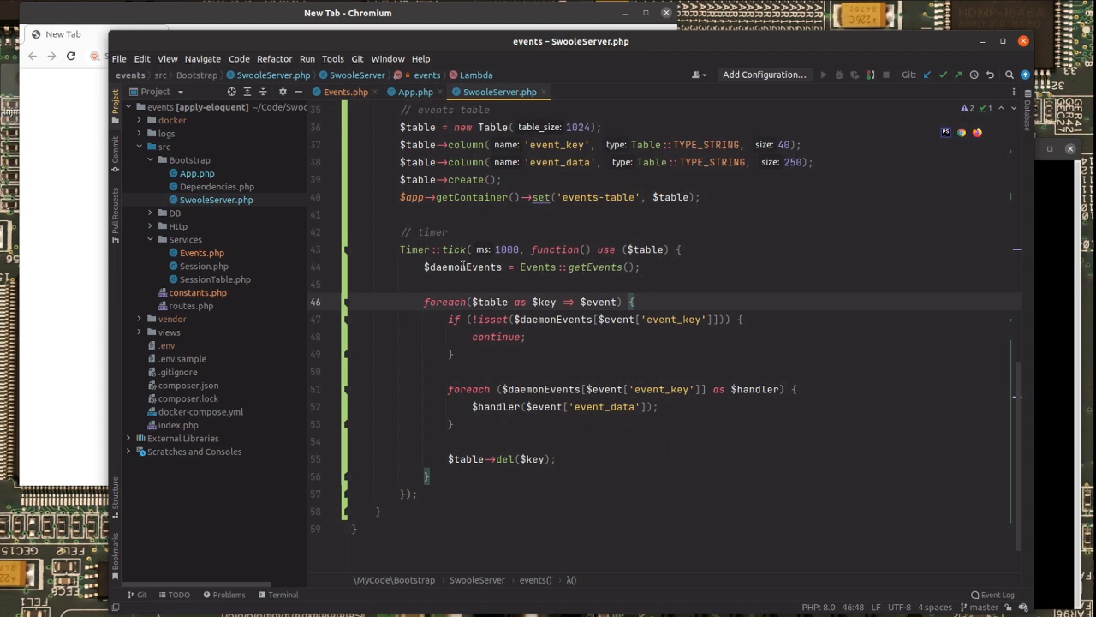
mouse_move(474, 354)
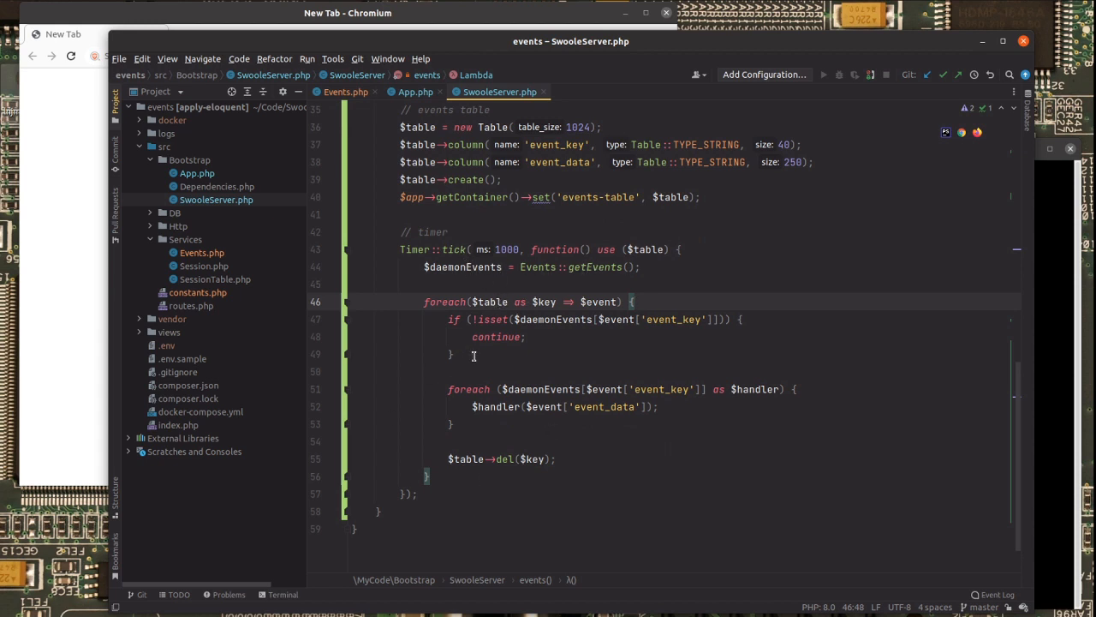
mouse_move(492, 311)
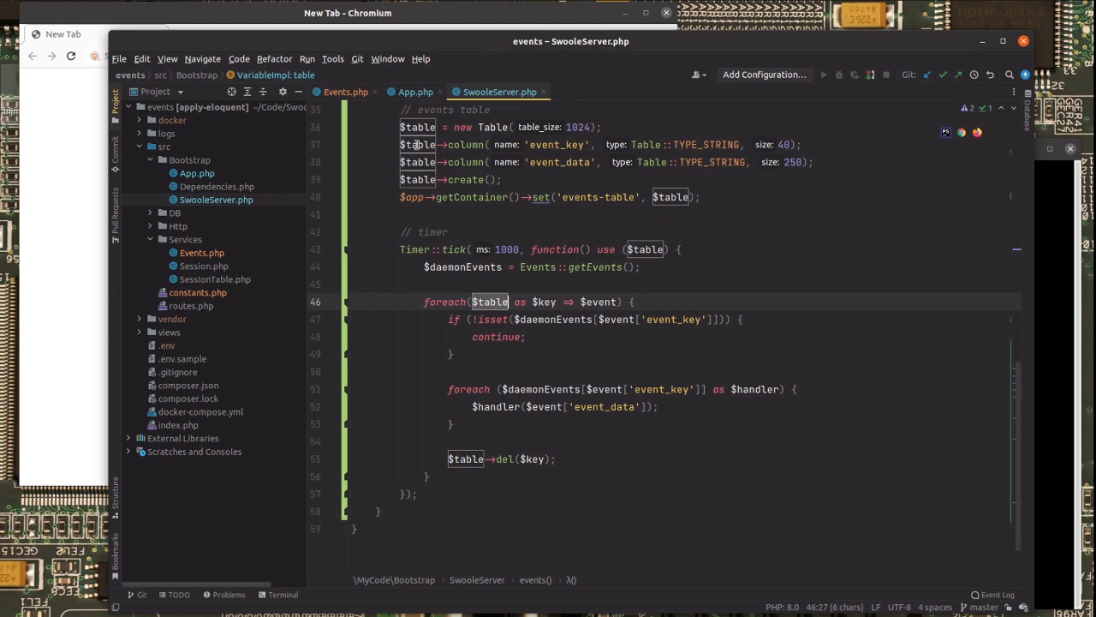
mouse_move(628, 337)
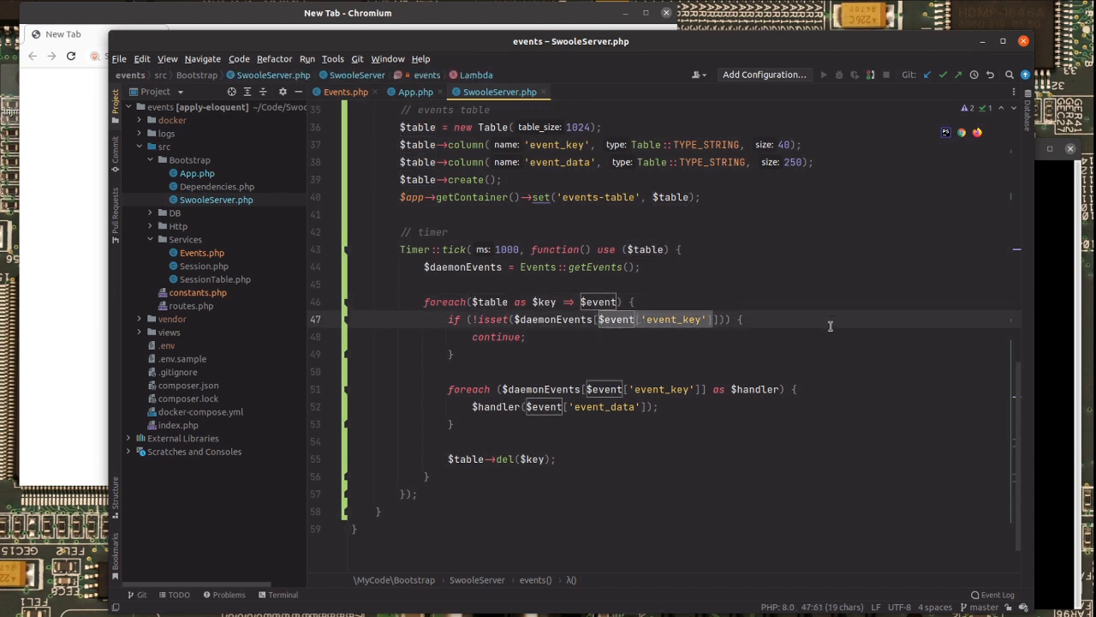
mouse_move(525, 391)
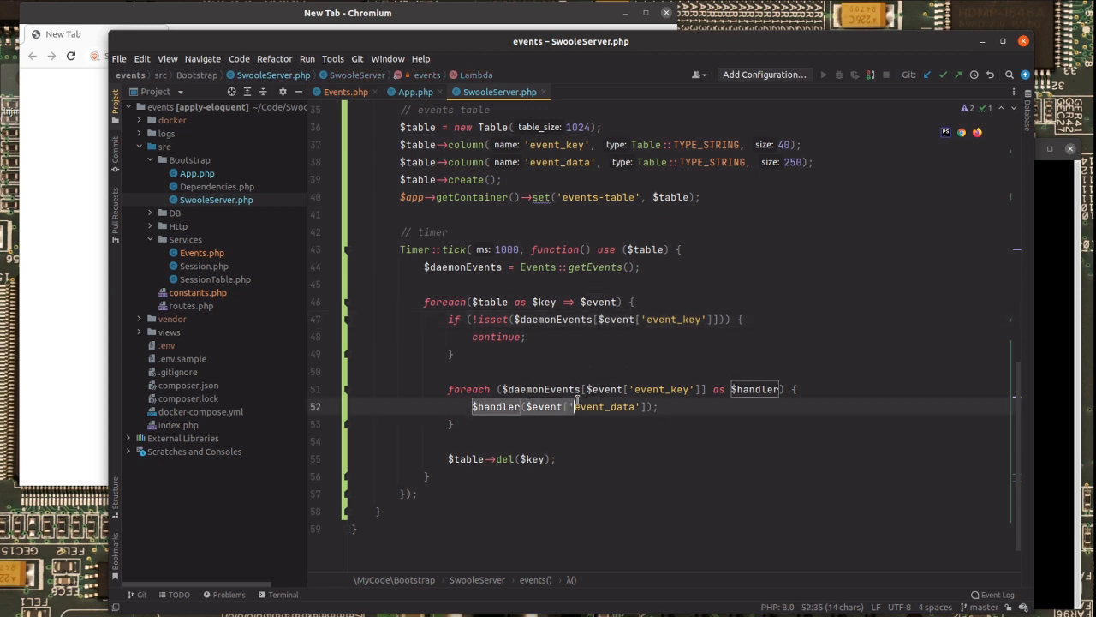
mouse_move(672, 388)
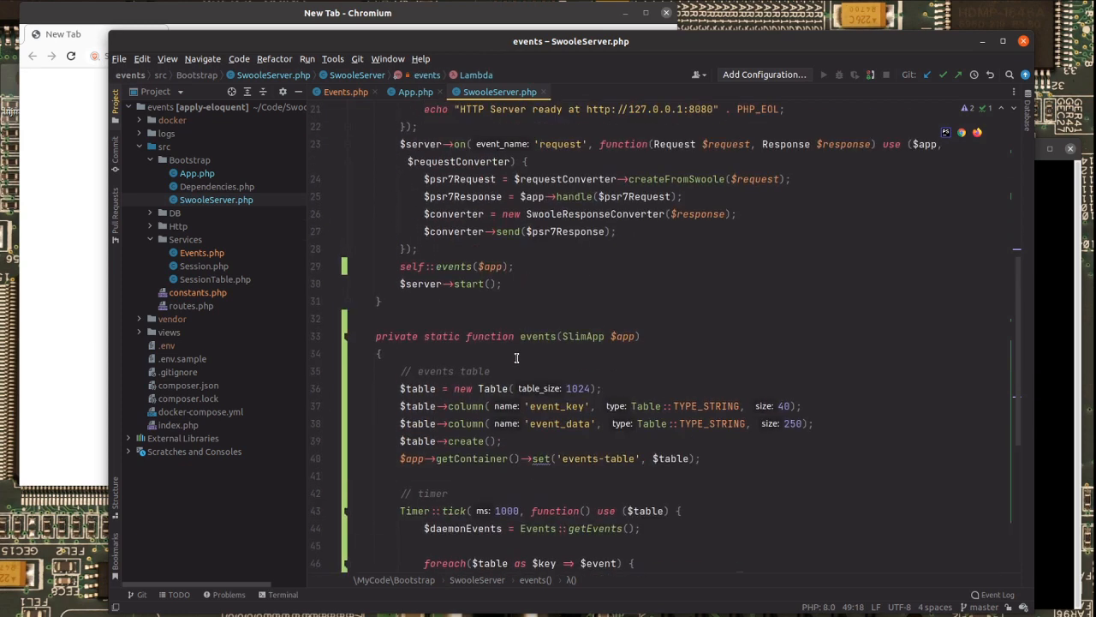
mouse_move(592, 351)
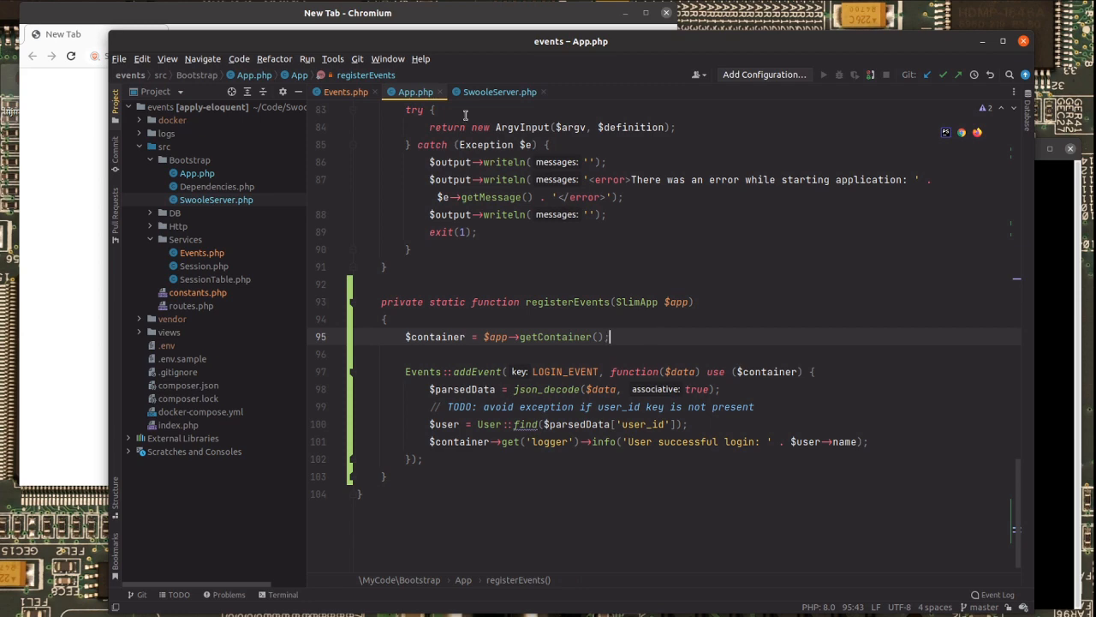
- Add Events::dispatch(LOGIN_EVENT, json_encode(['user_id' => $user->id])); to LoginController's login handler
left_click(178, 225)
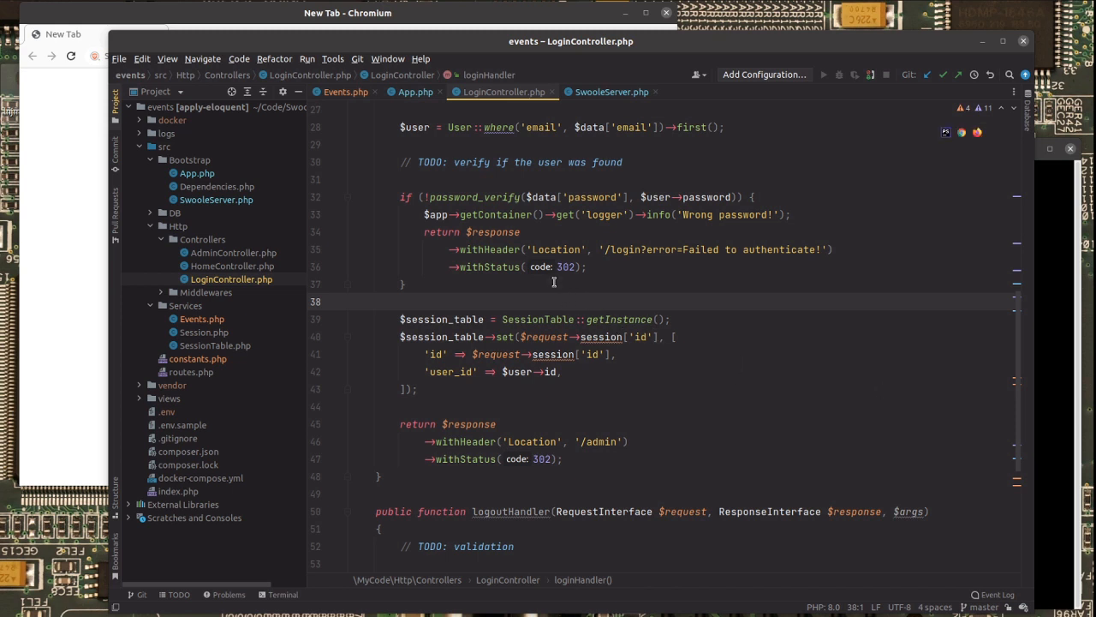
type("v")
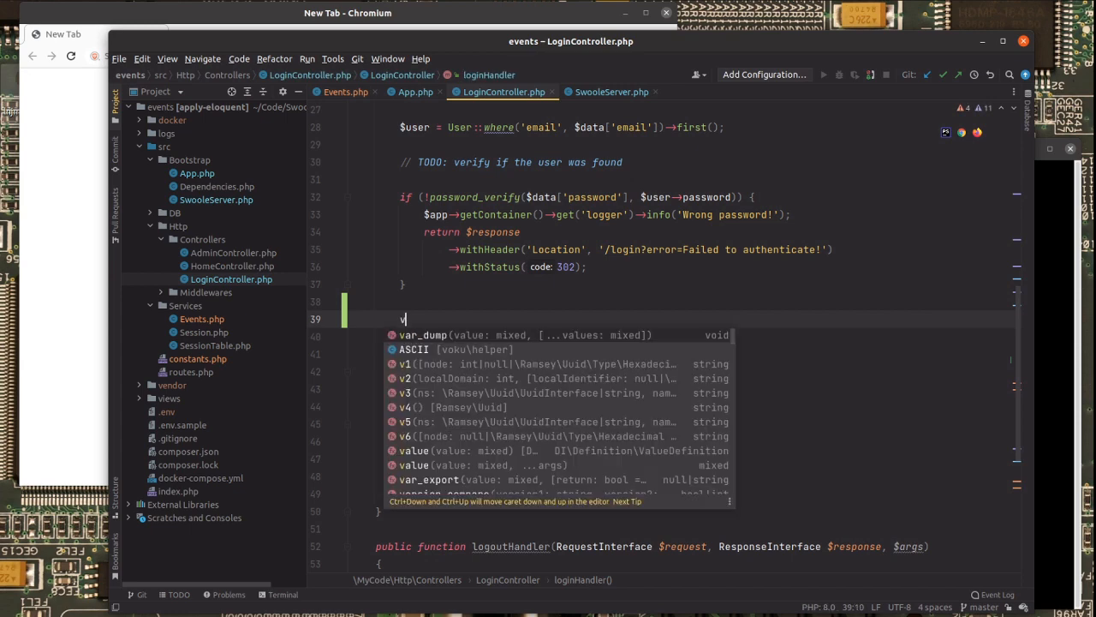
type("Events::dispatch(LOGIN_EVENT, json_encode(['user_id' => $user->id]));")
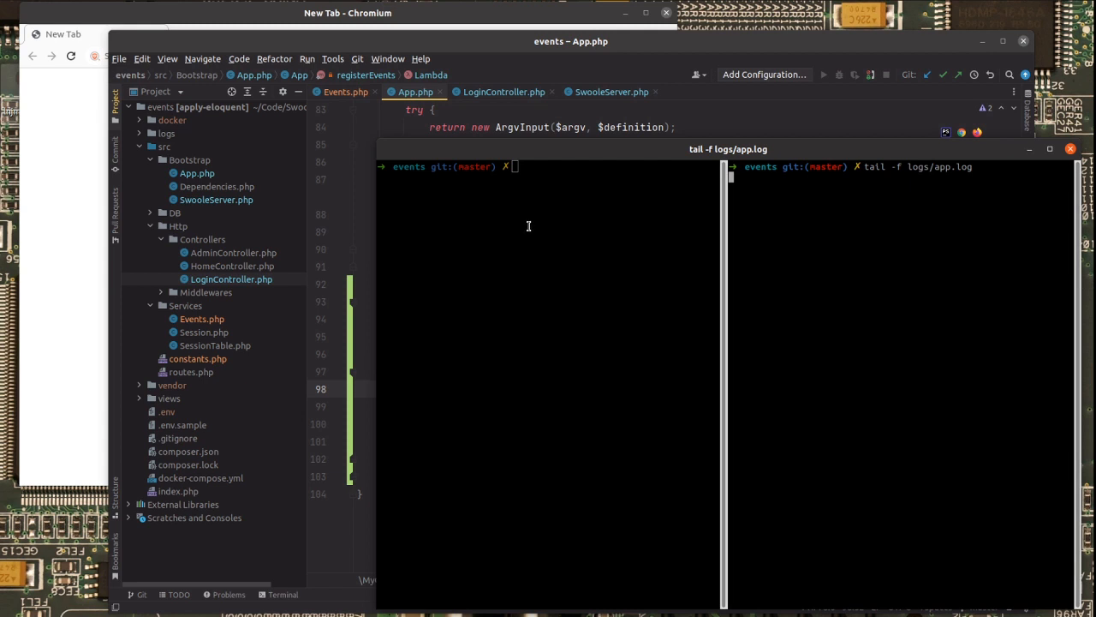
- Start the server with php index.php, then log in at localhost:8080 to reach the admin page
type("php index.php")
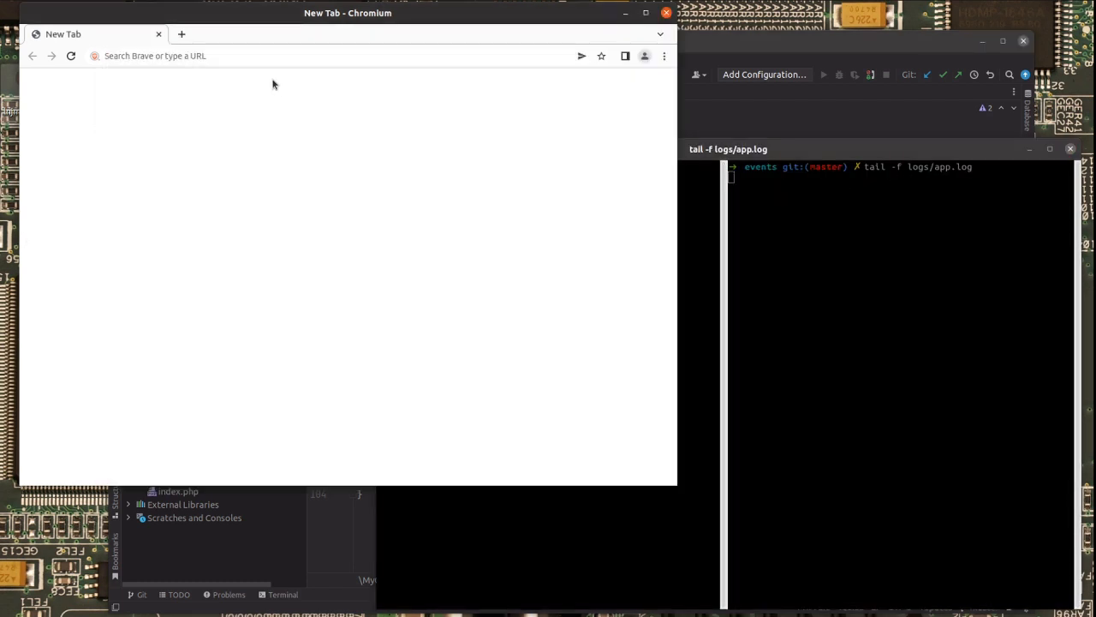
type("localhost:8080")
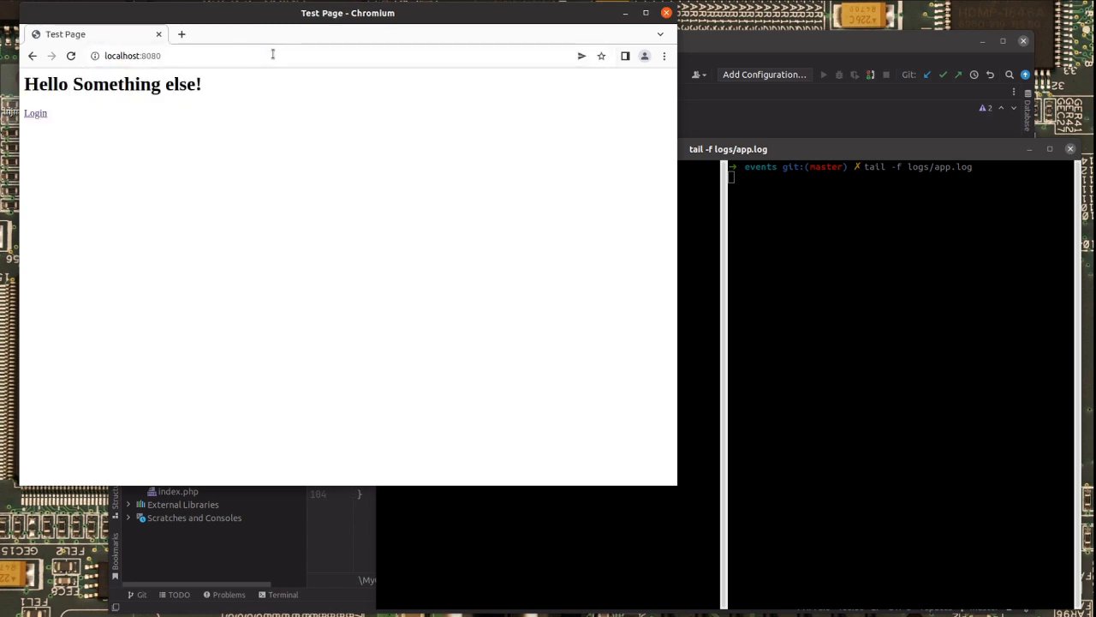
left_click(35, 113)
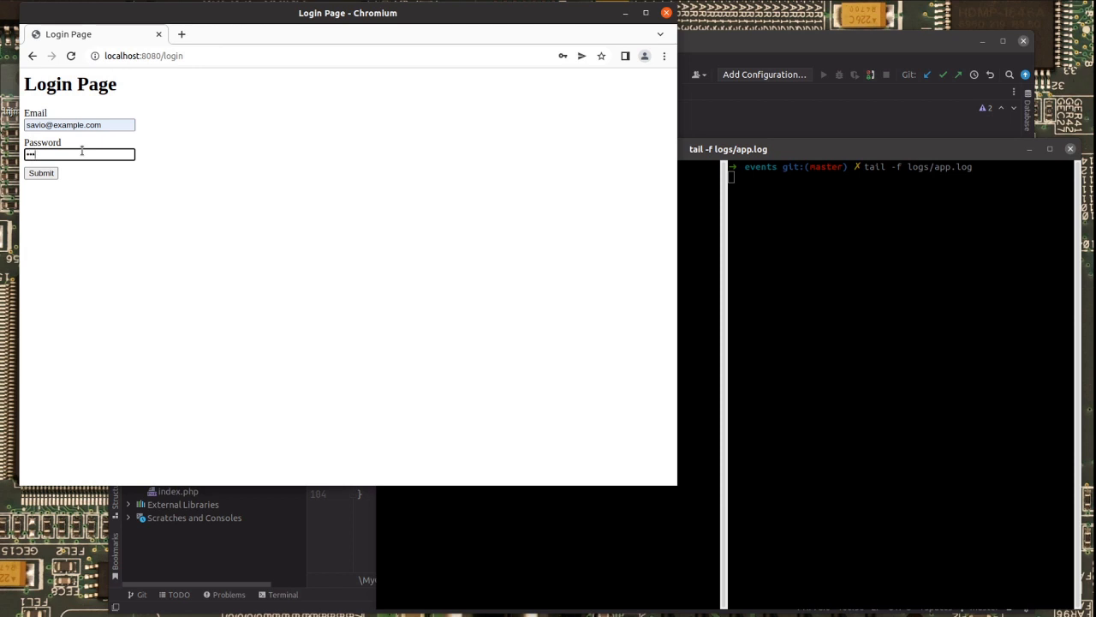
left_click(41, 173)
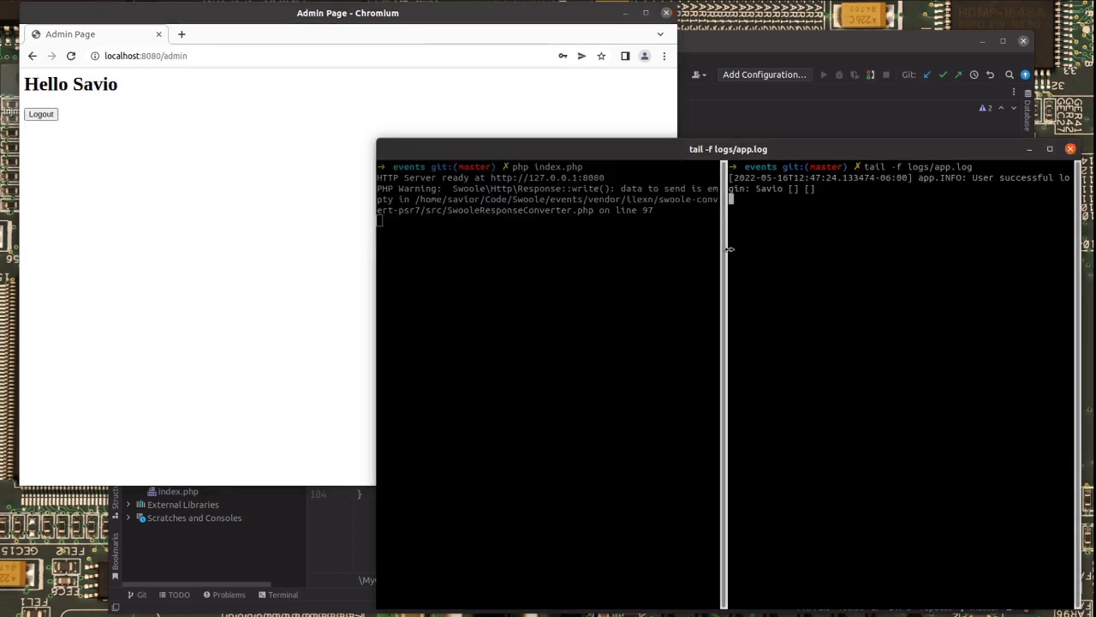
mouse_move(970, 175)
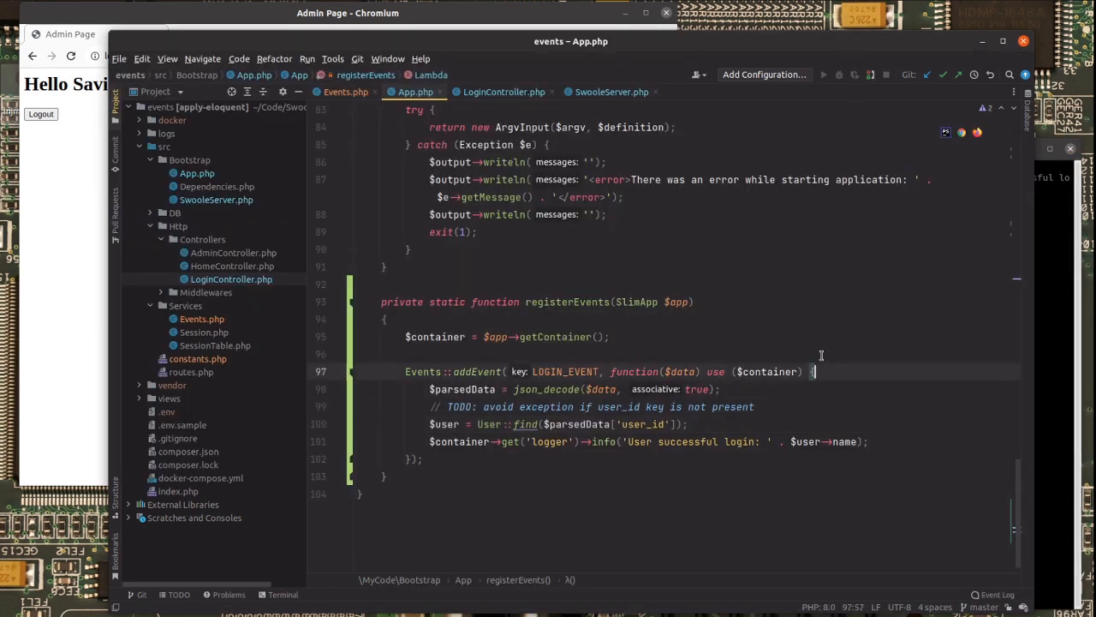
- Add sleep(seconds: 2) at the start of the LOGIN_EVENT callback in registerEvents
type("sleep();")
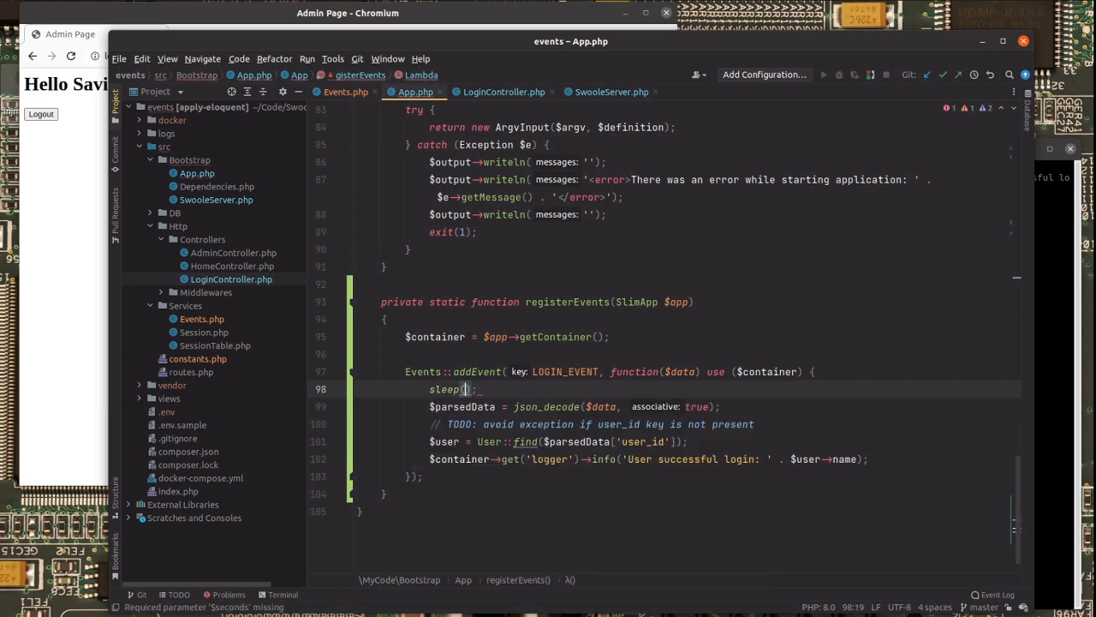
type("seconds: 2")
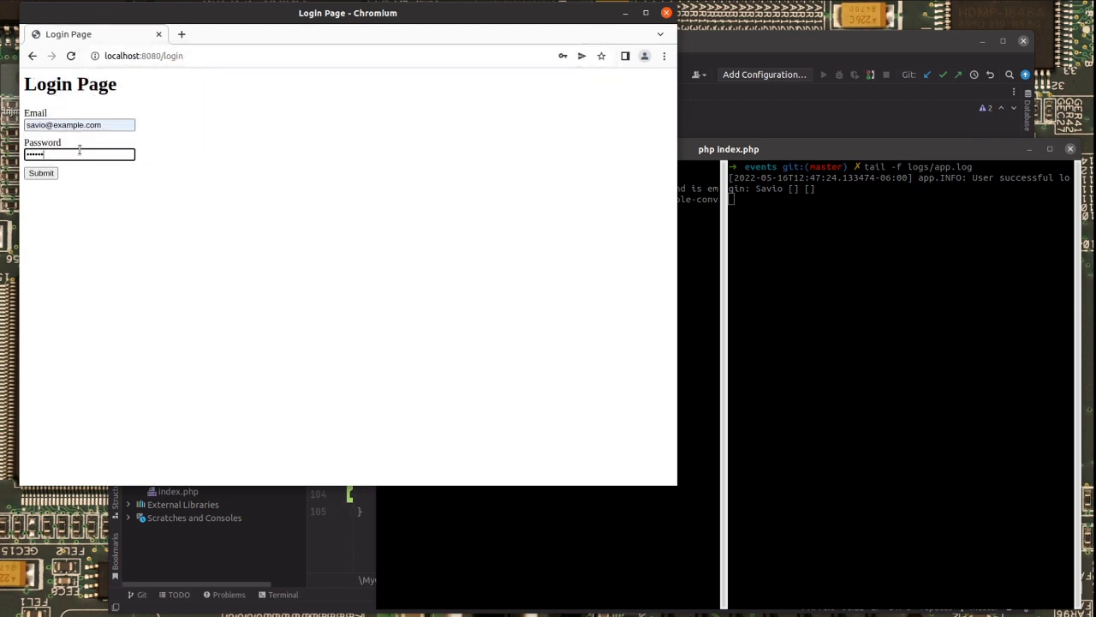
- Resubmit the Chromium login form after restarting the server to log a second successful login
left_click(41, 173)
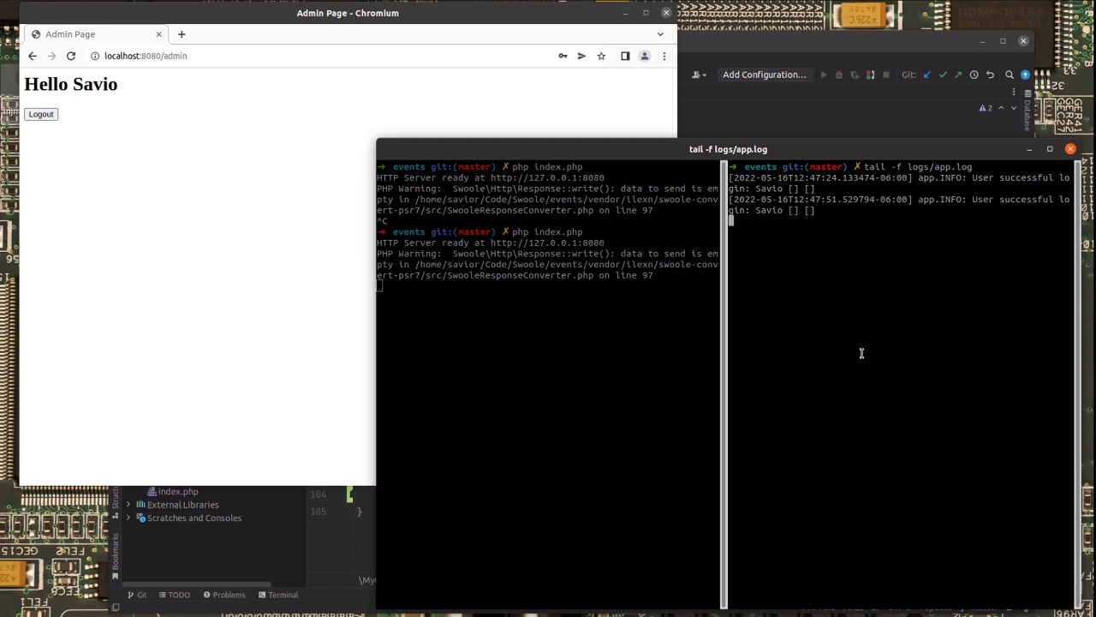
mouse_move(861, 353)
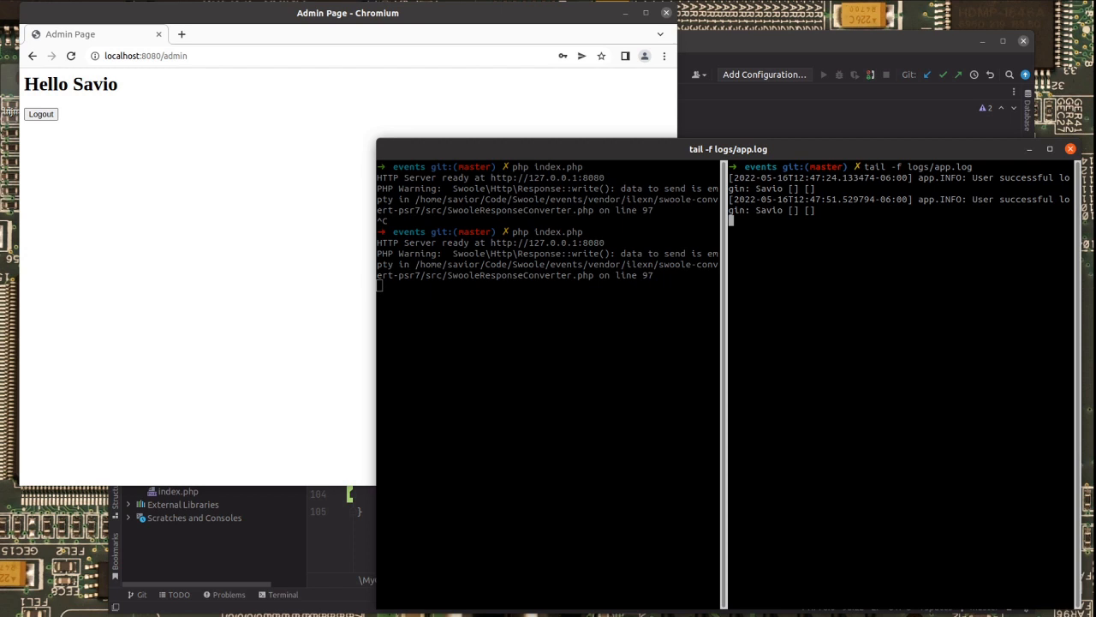